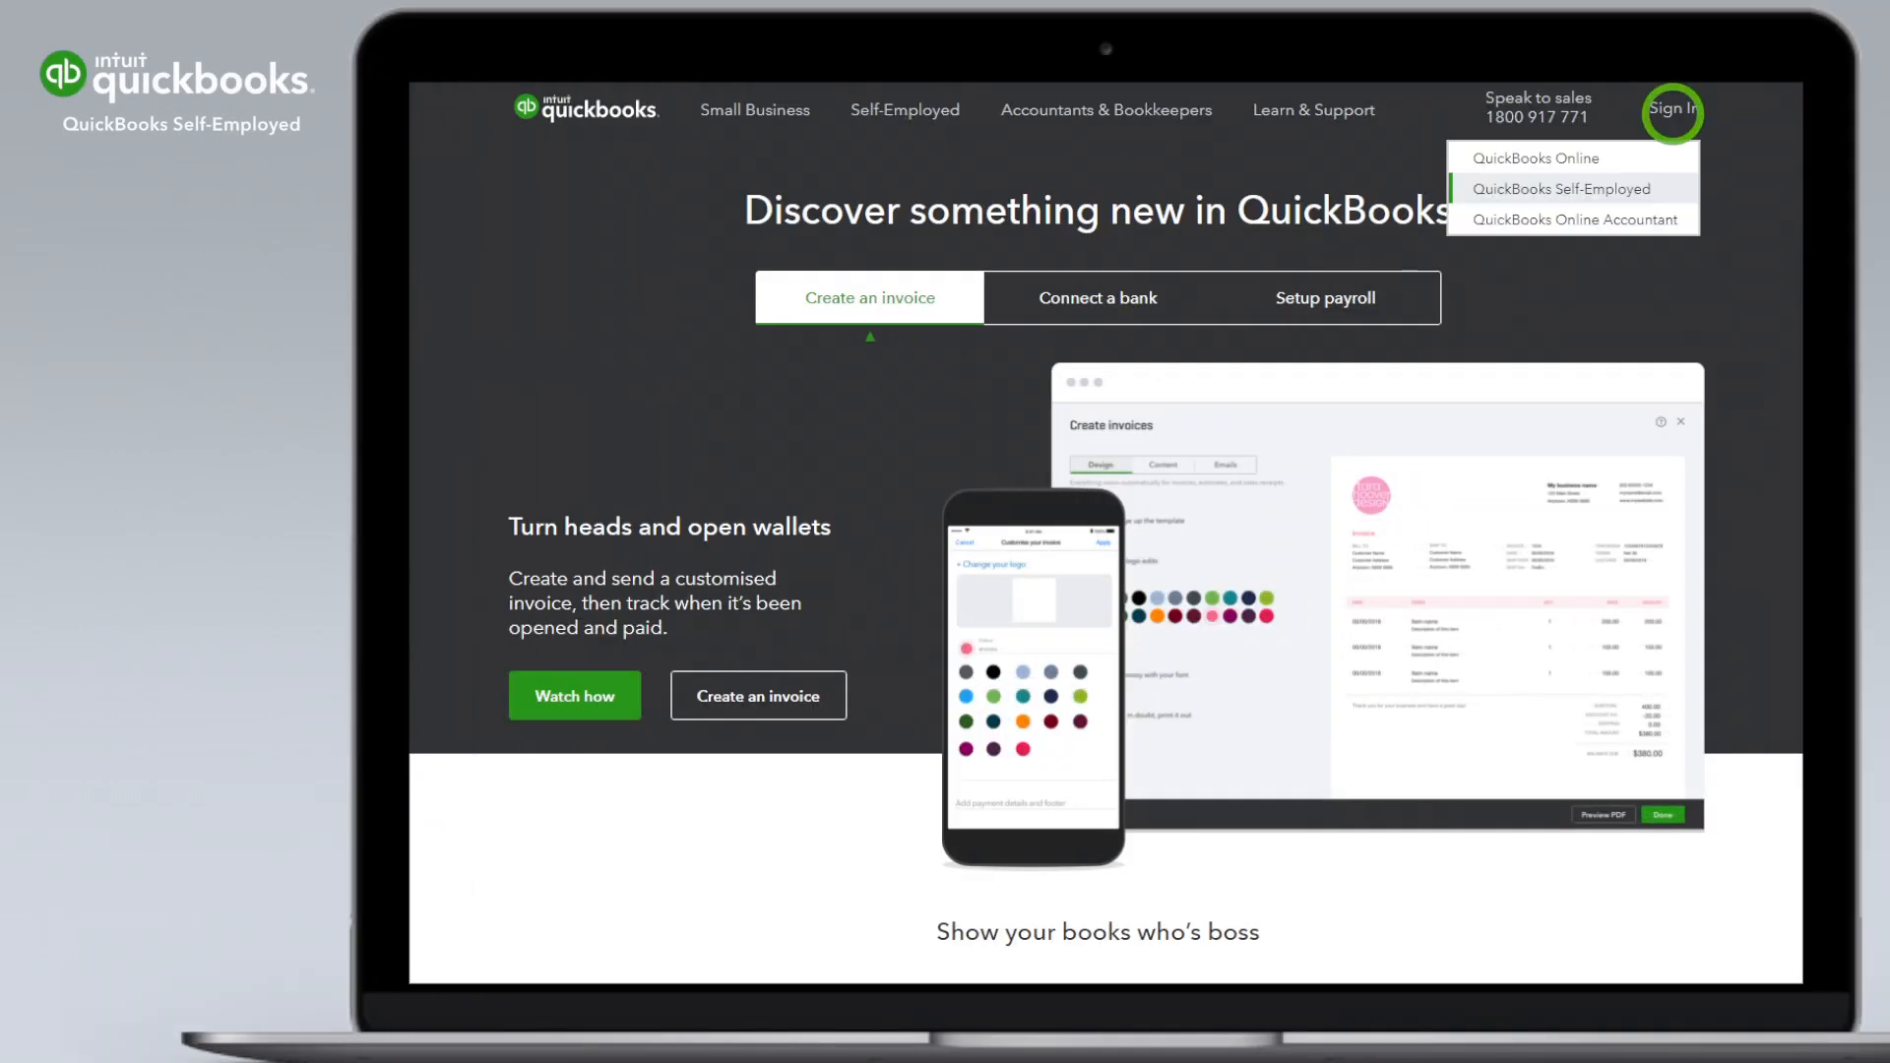
pyautogui.click(1562, 188)
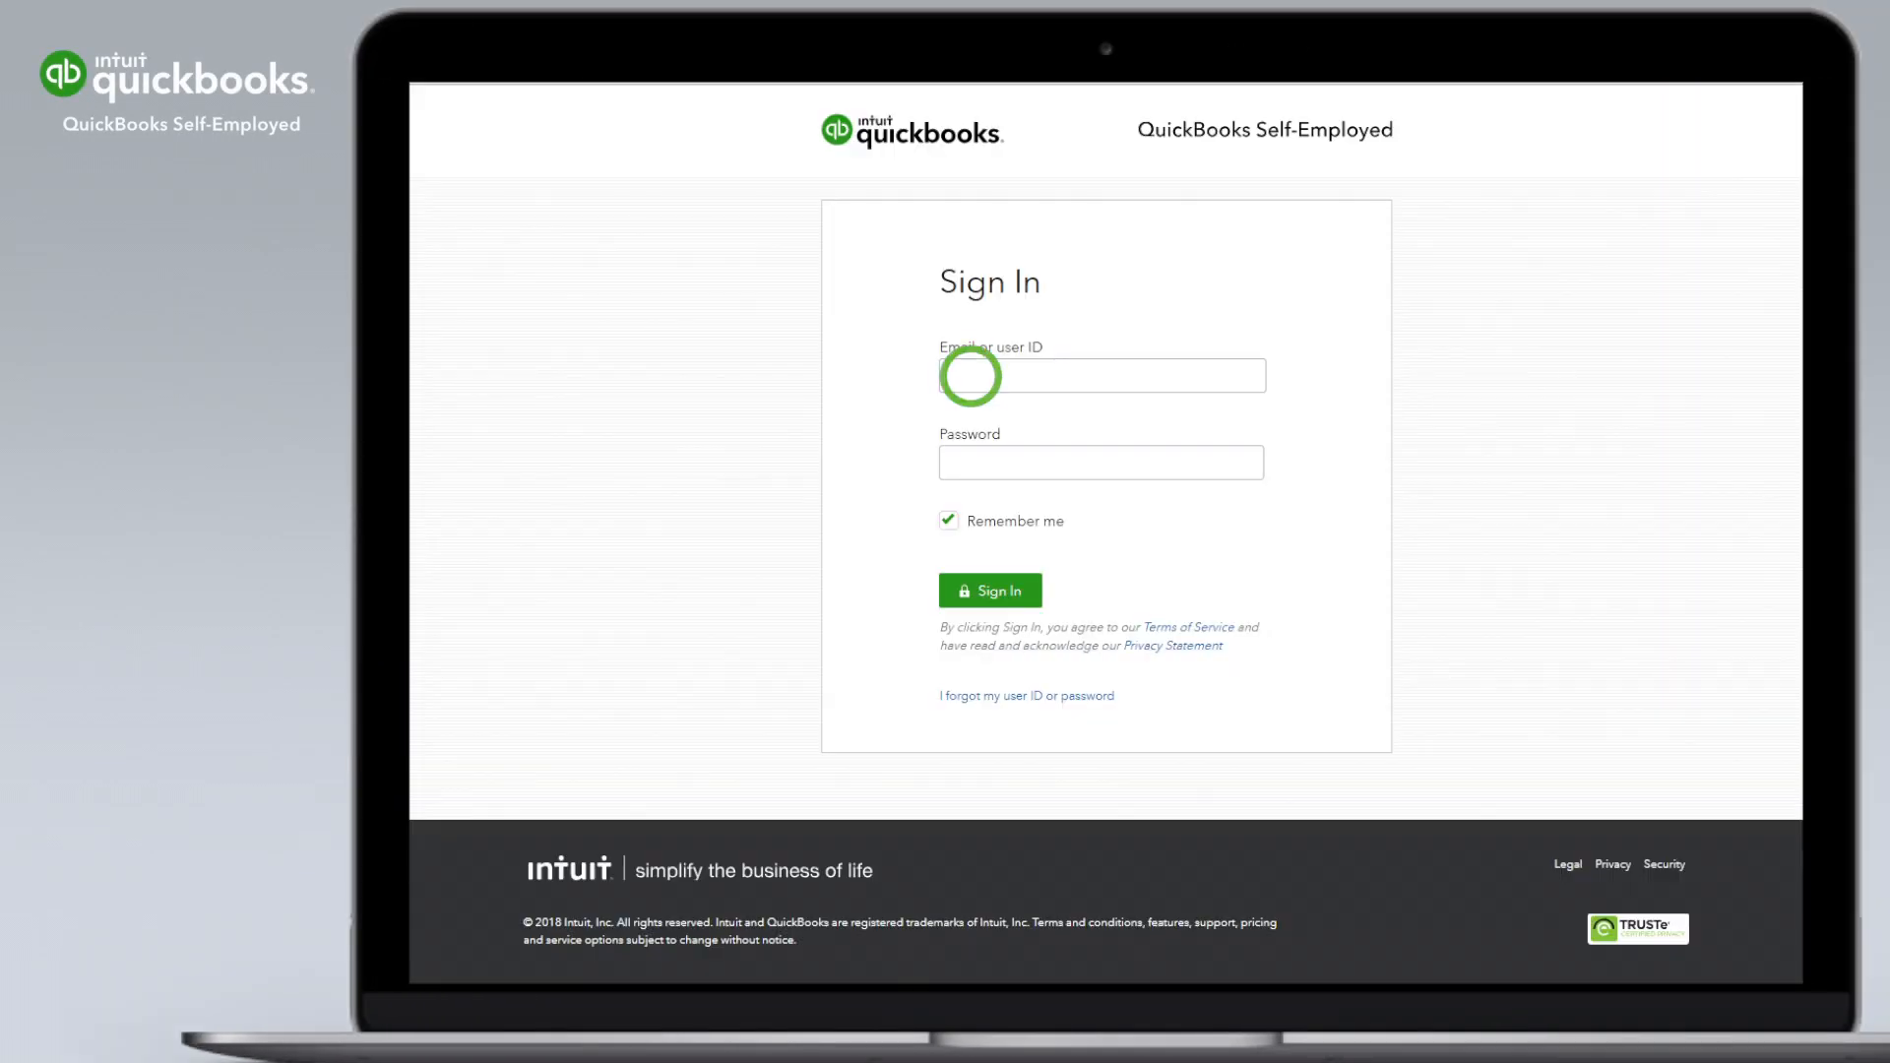
pyautogui.write('michaelsmowing@example.com.au')
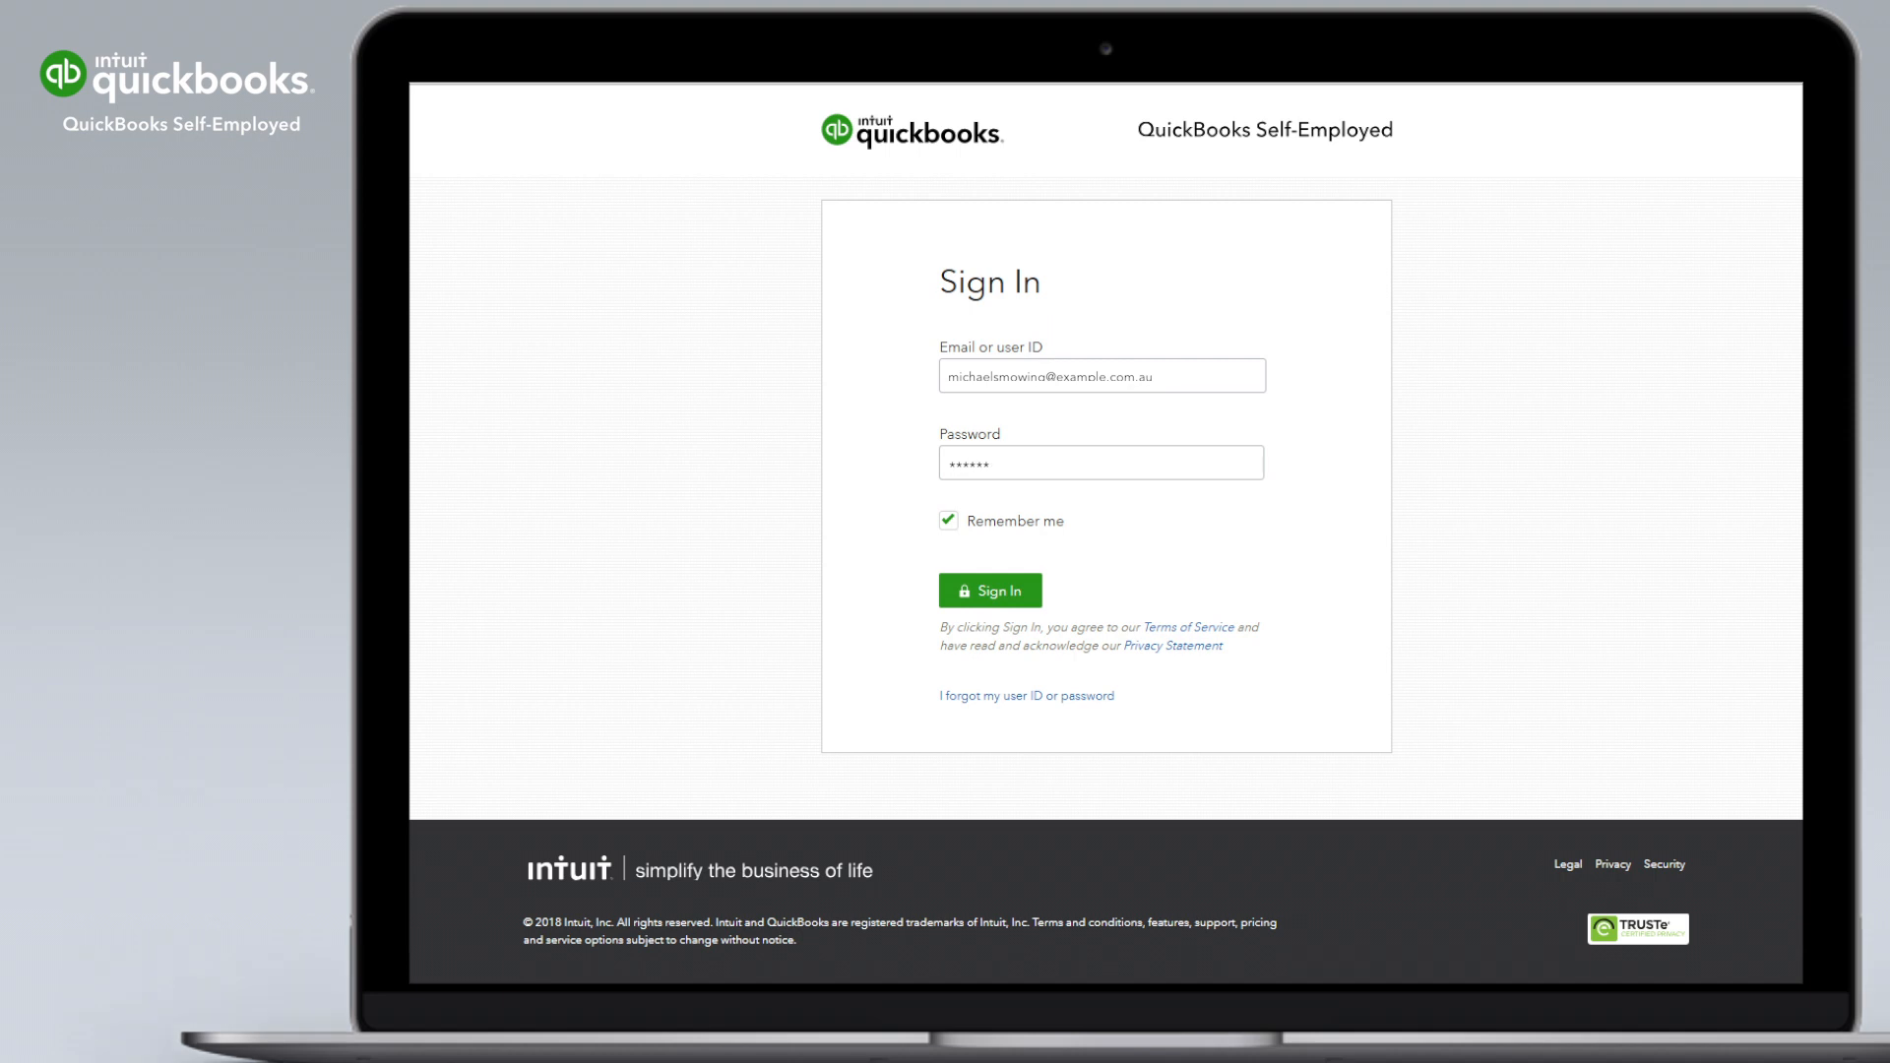
pyautogui.click(989, 590)
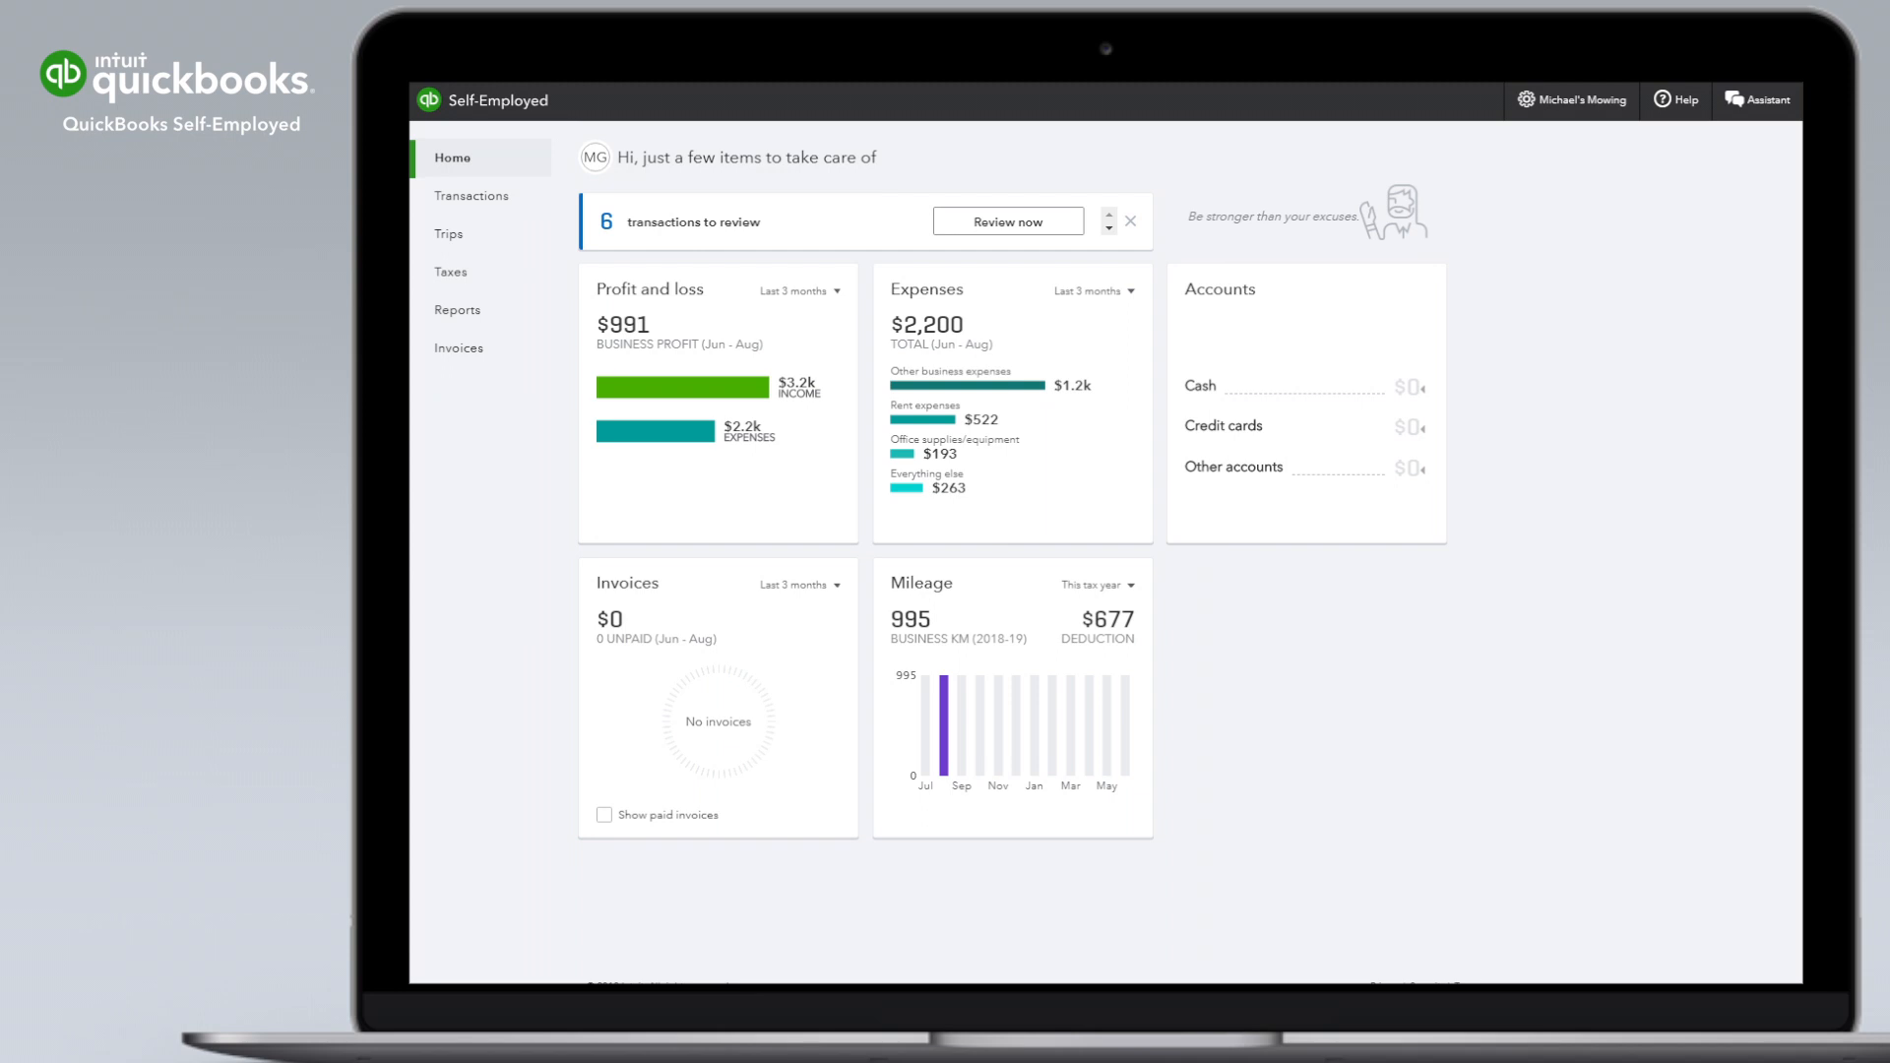
pyautogui.click(1577, 100)
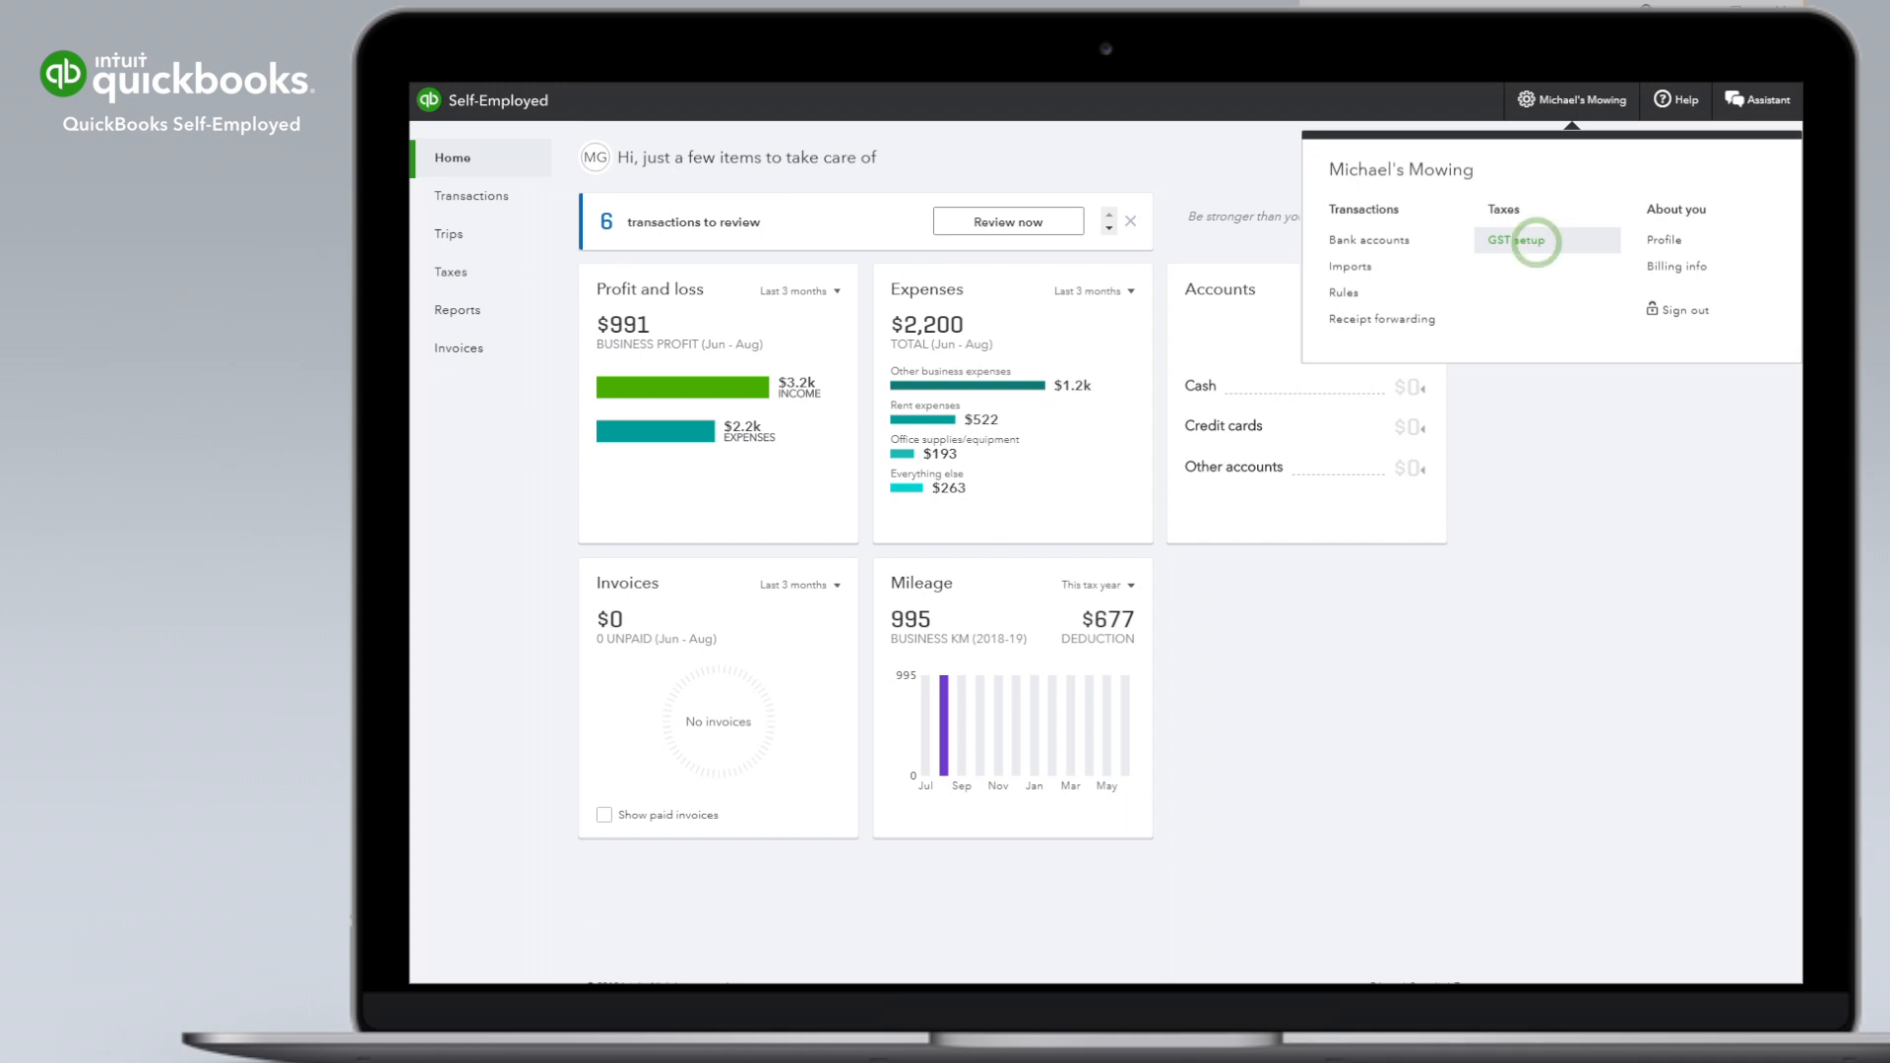
pyautogui.click(1519, 241)
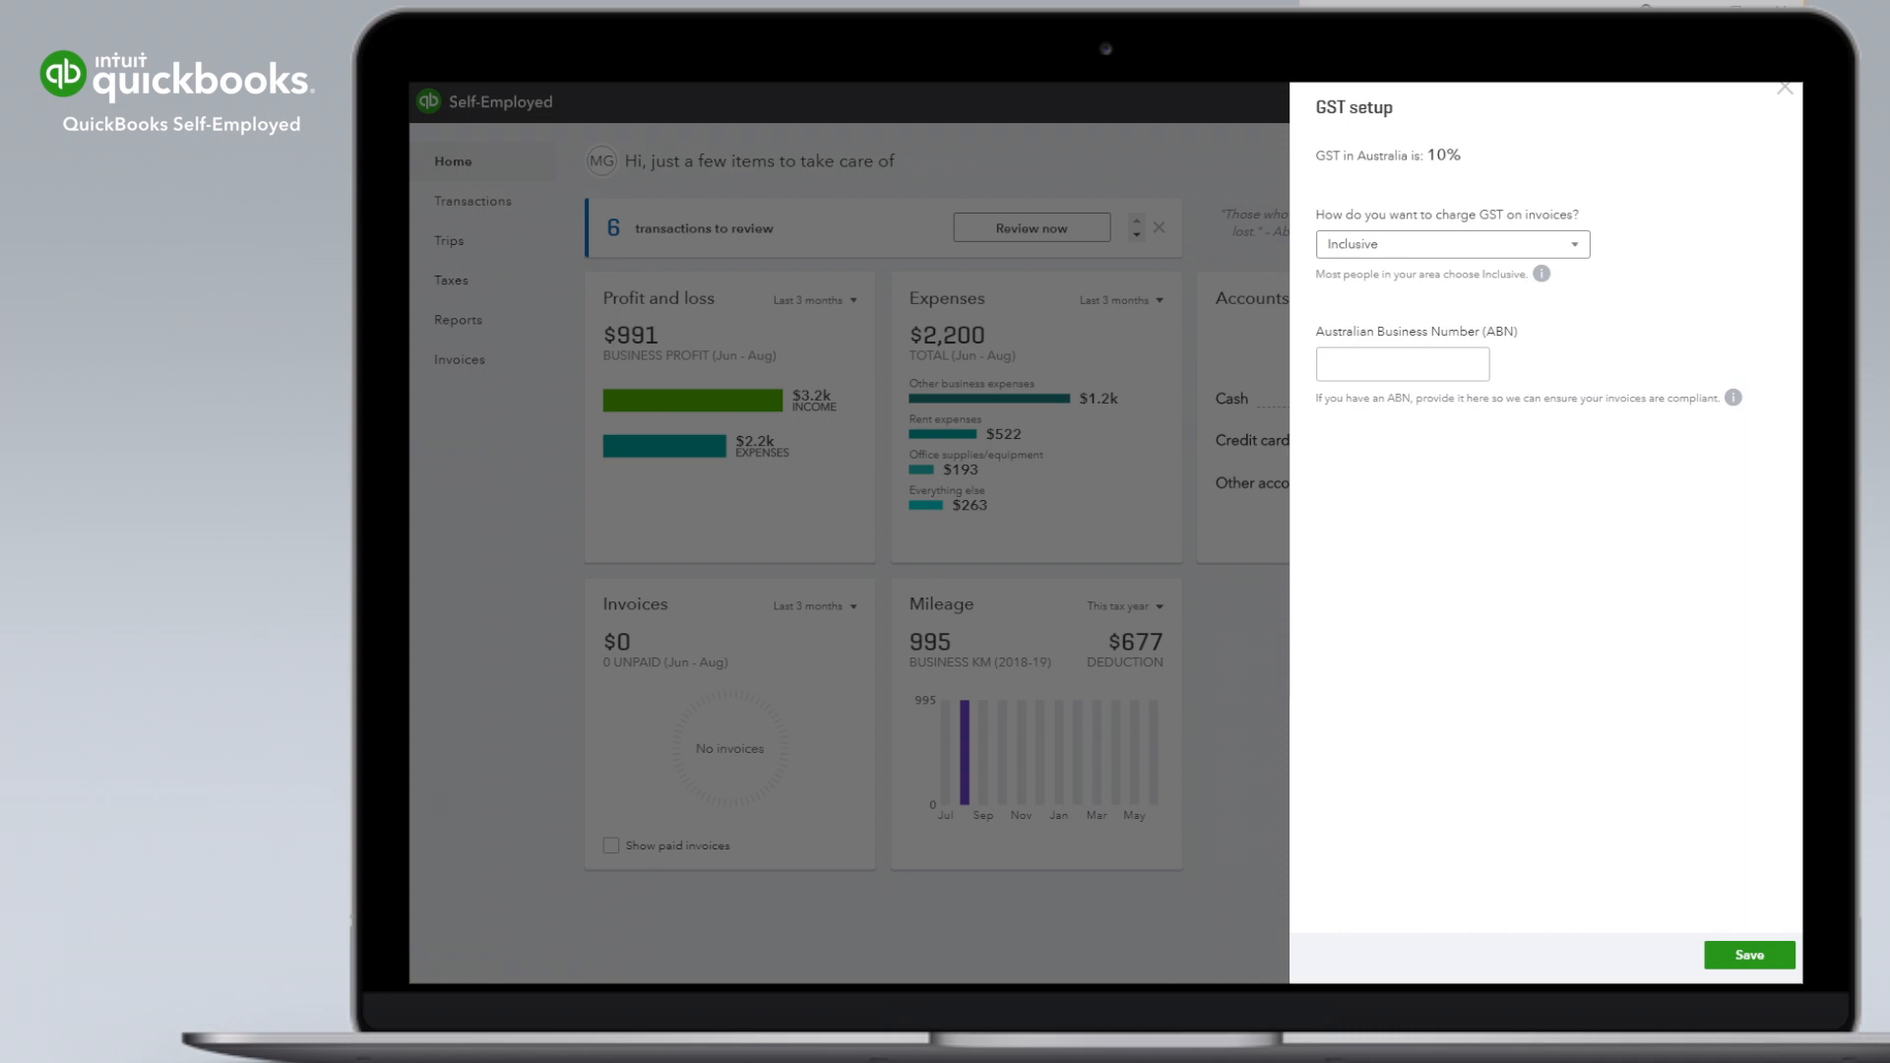
pyautogui.click(1451, 244)
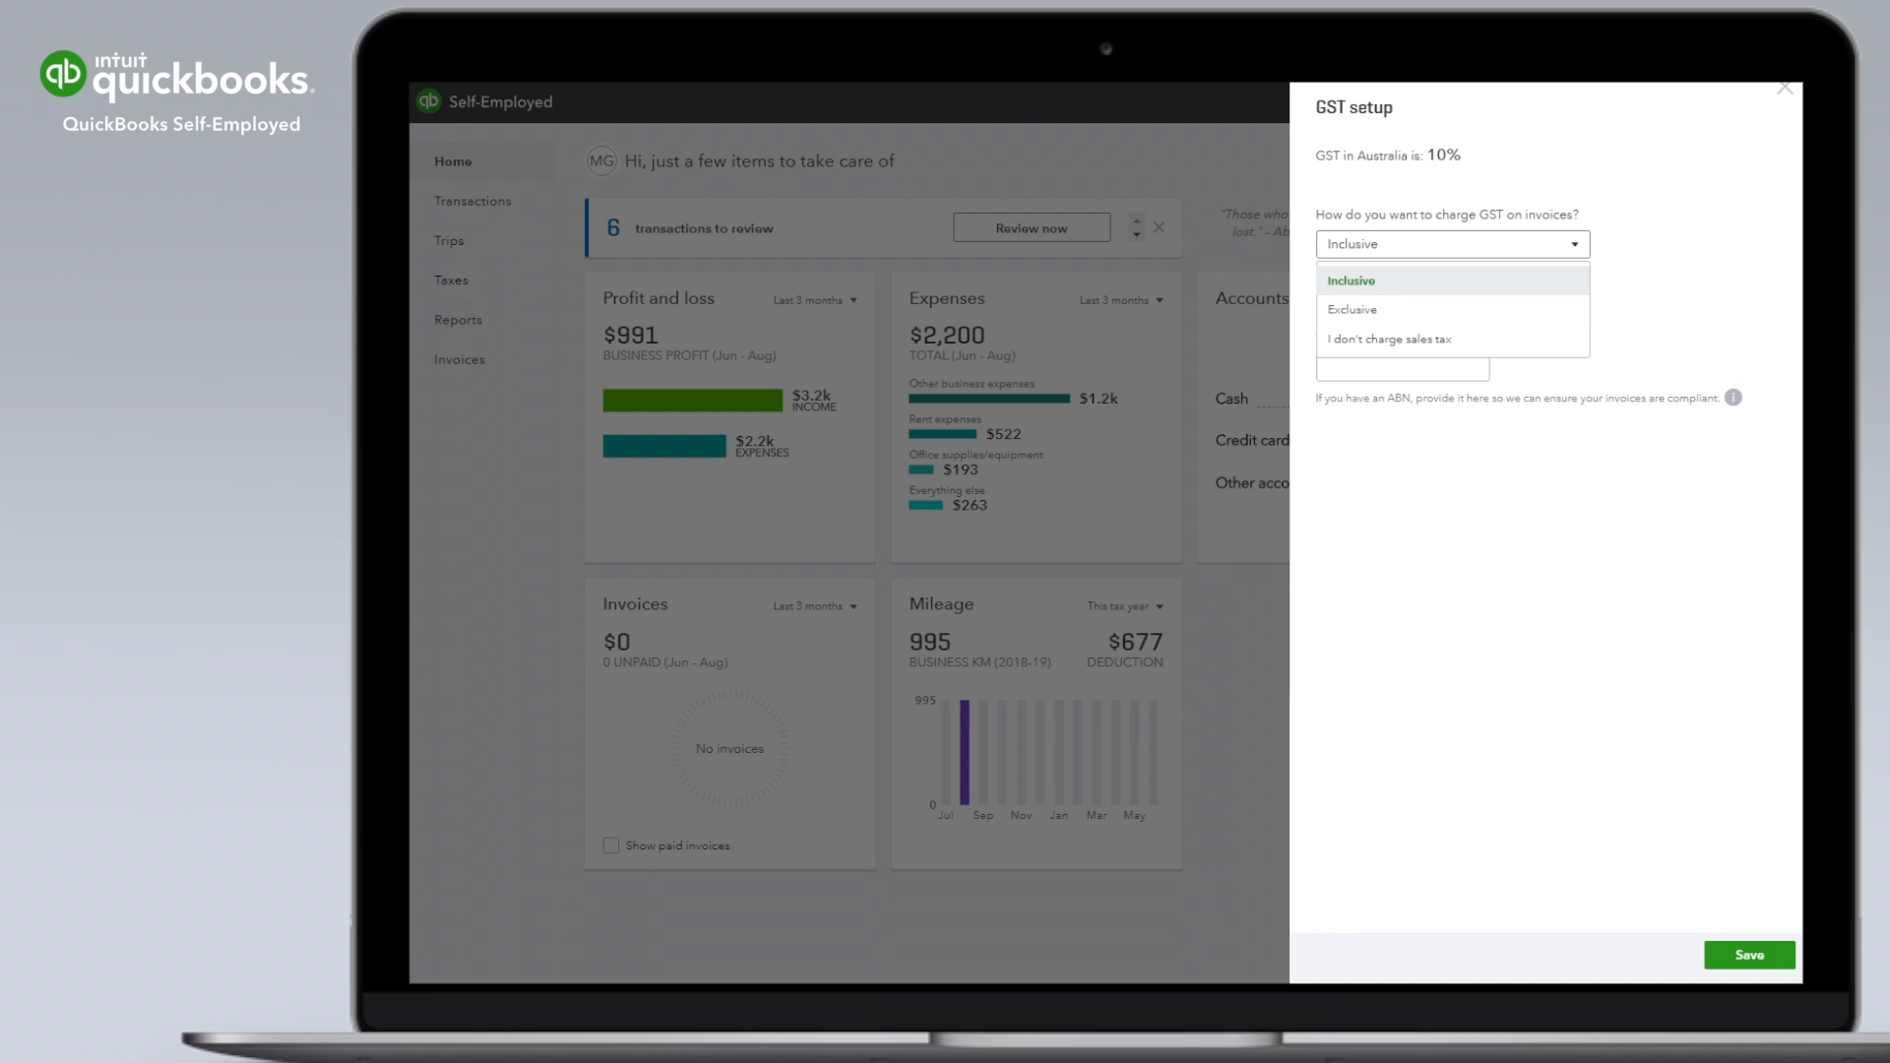
pyautogui.click(1348, 310)
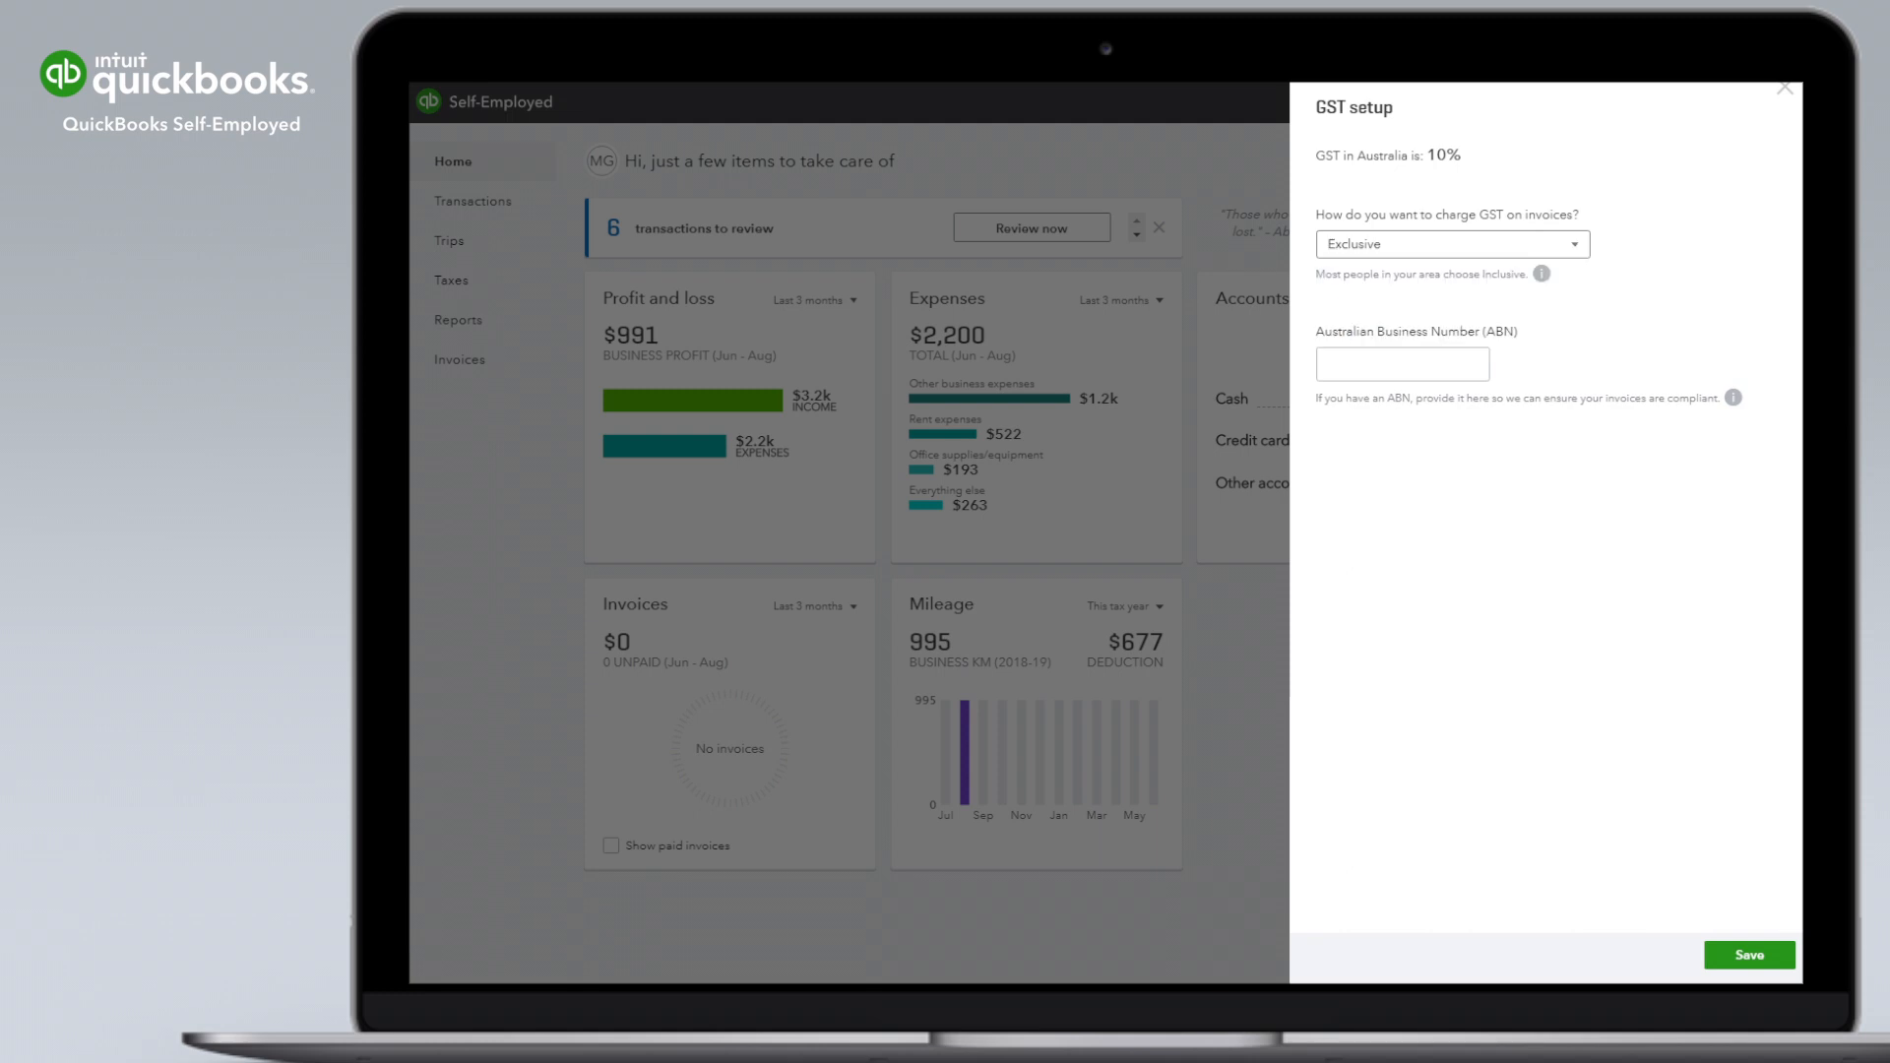
pyautogui.click(1402, 363)
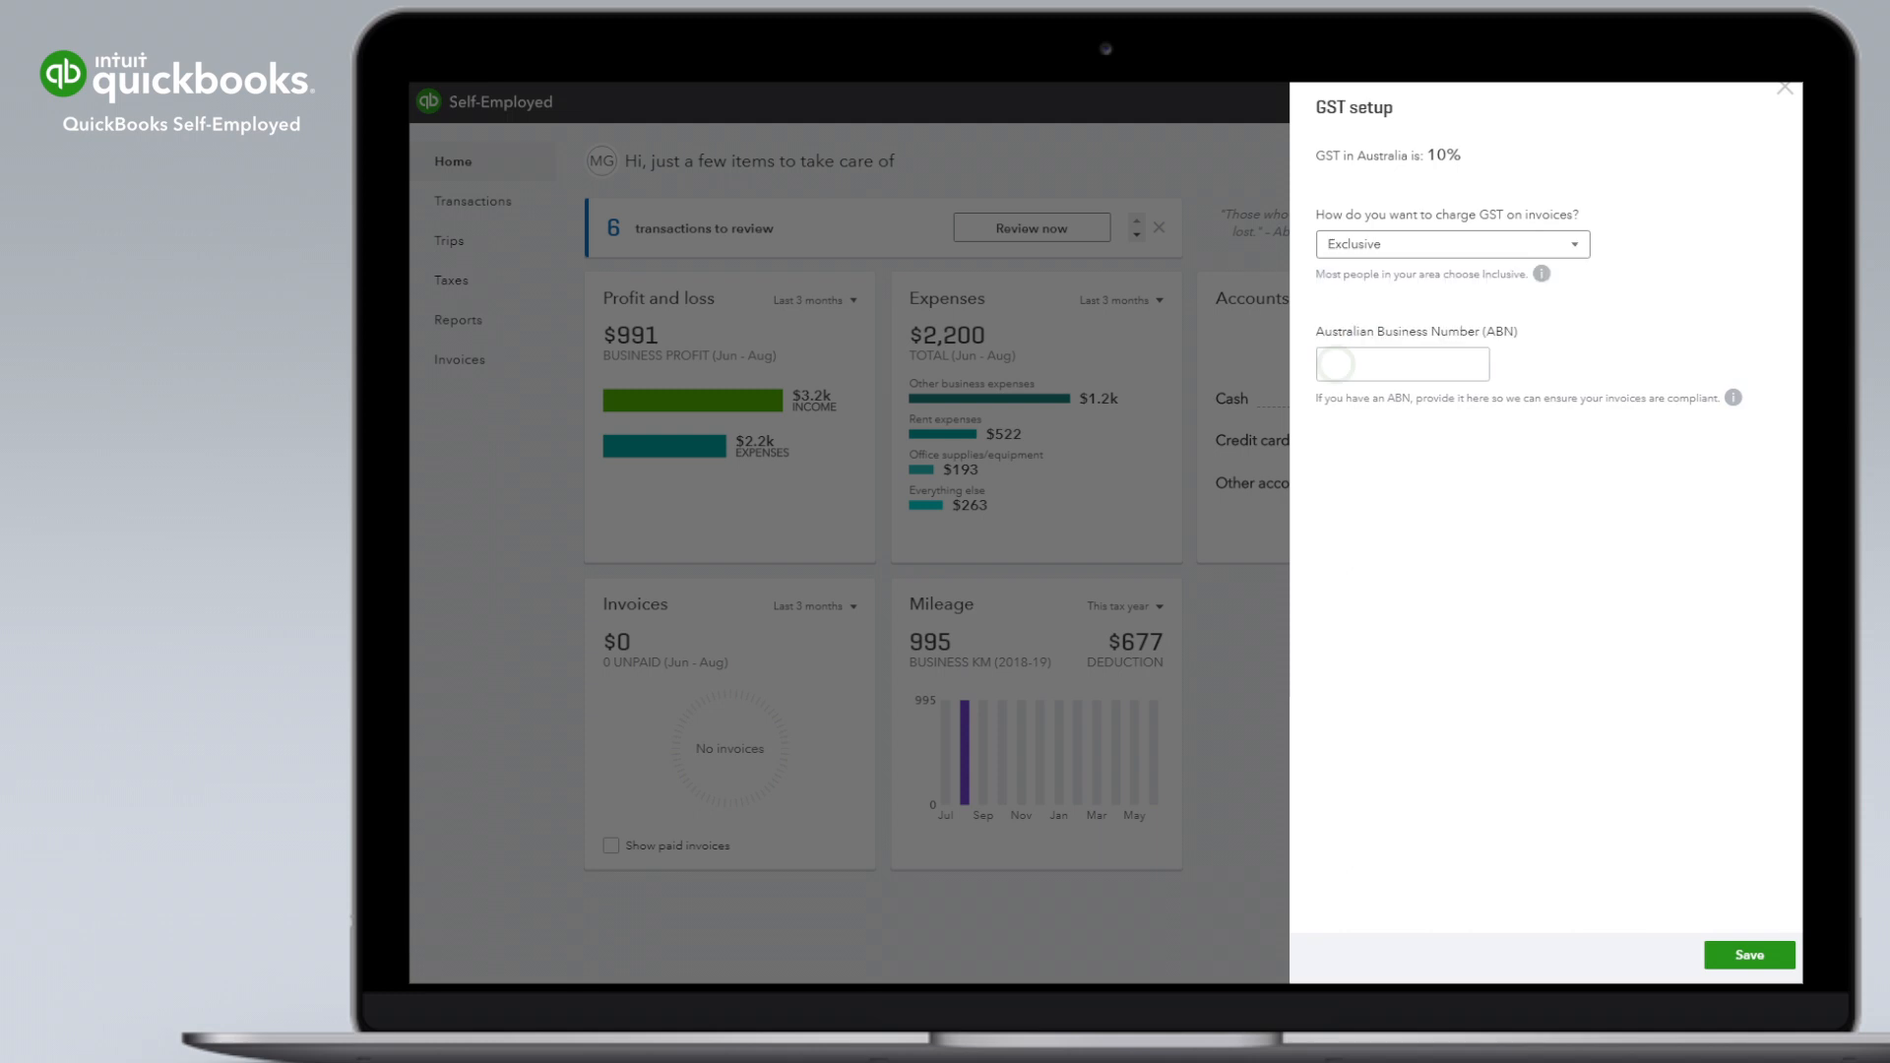
pyautogui.write('12 345 678 910')
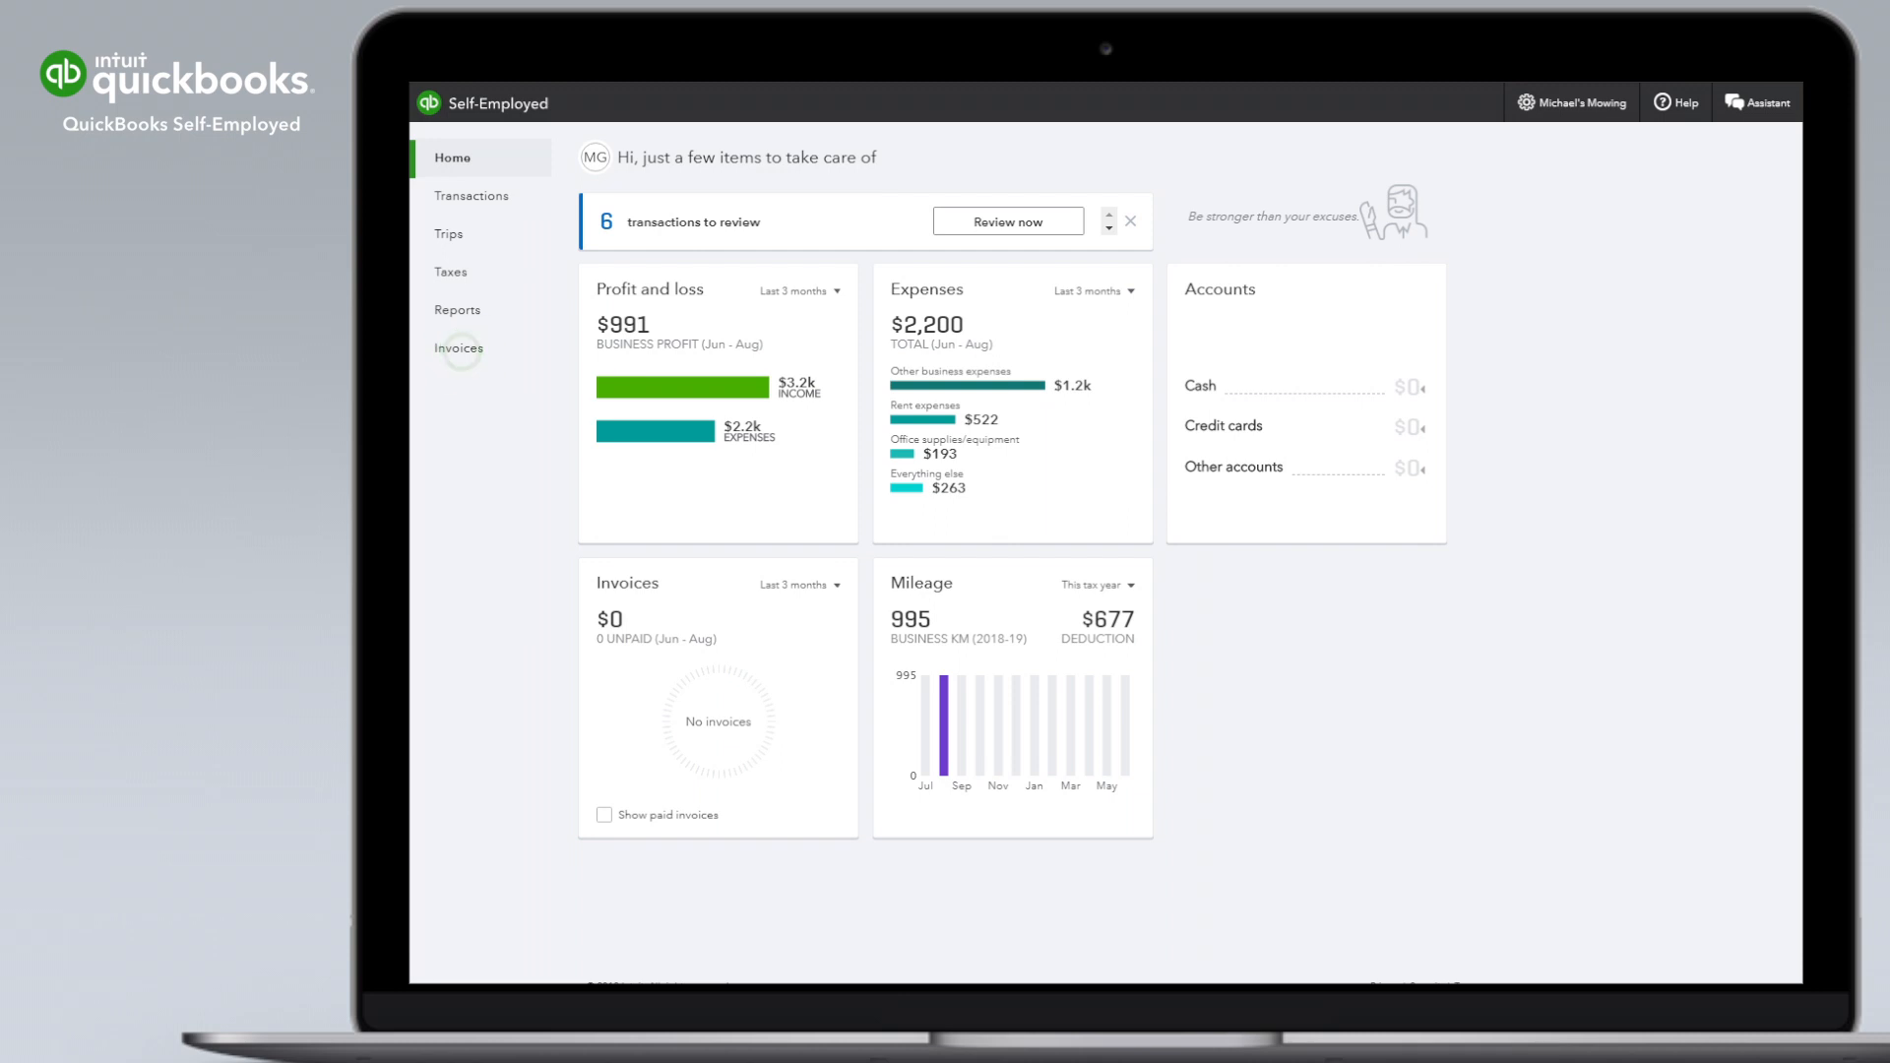
# Step: Start a new invoice from the Invoices section and add a work line
pyautogui.click(460, 349)
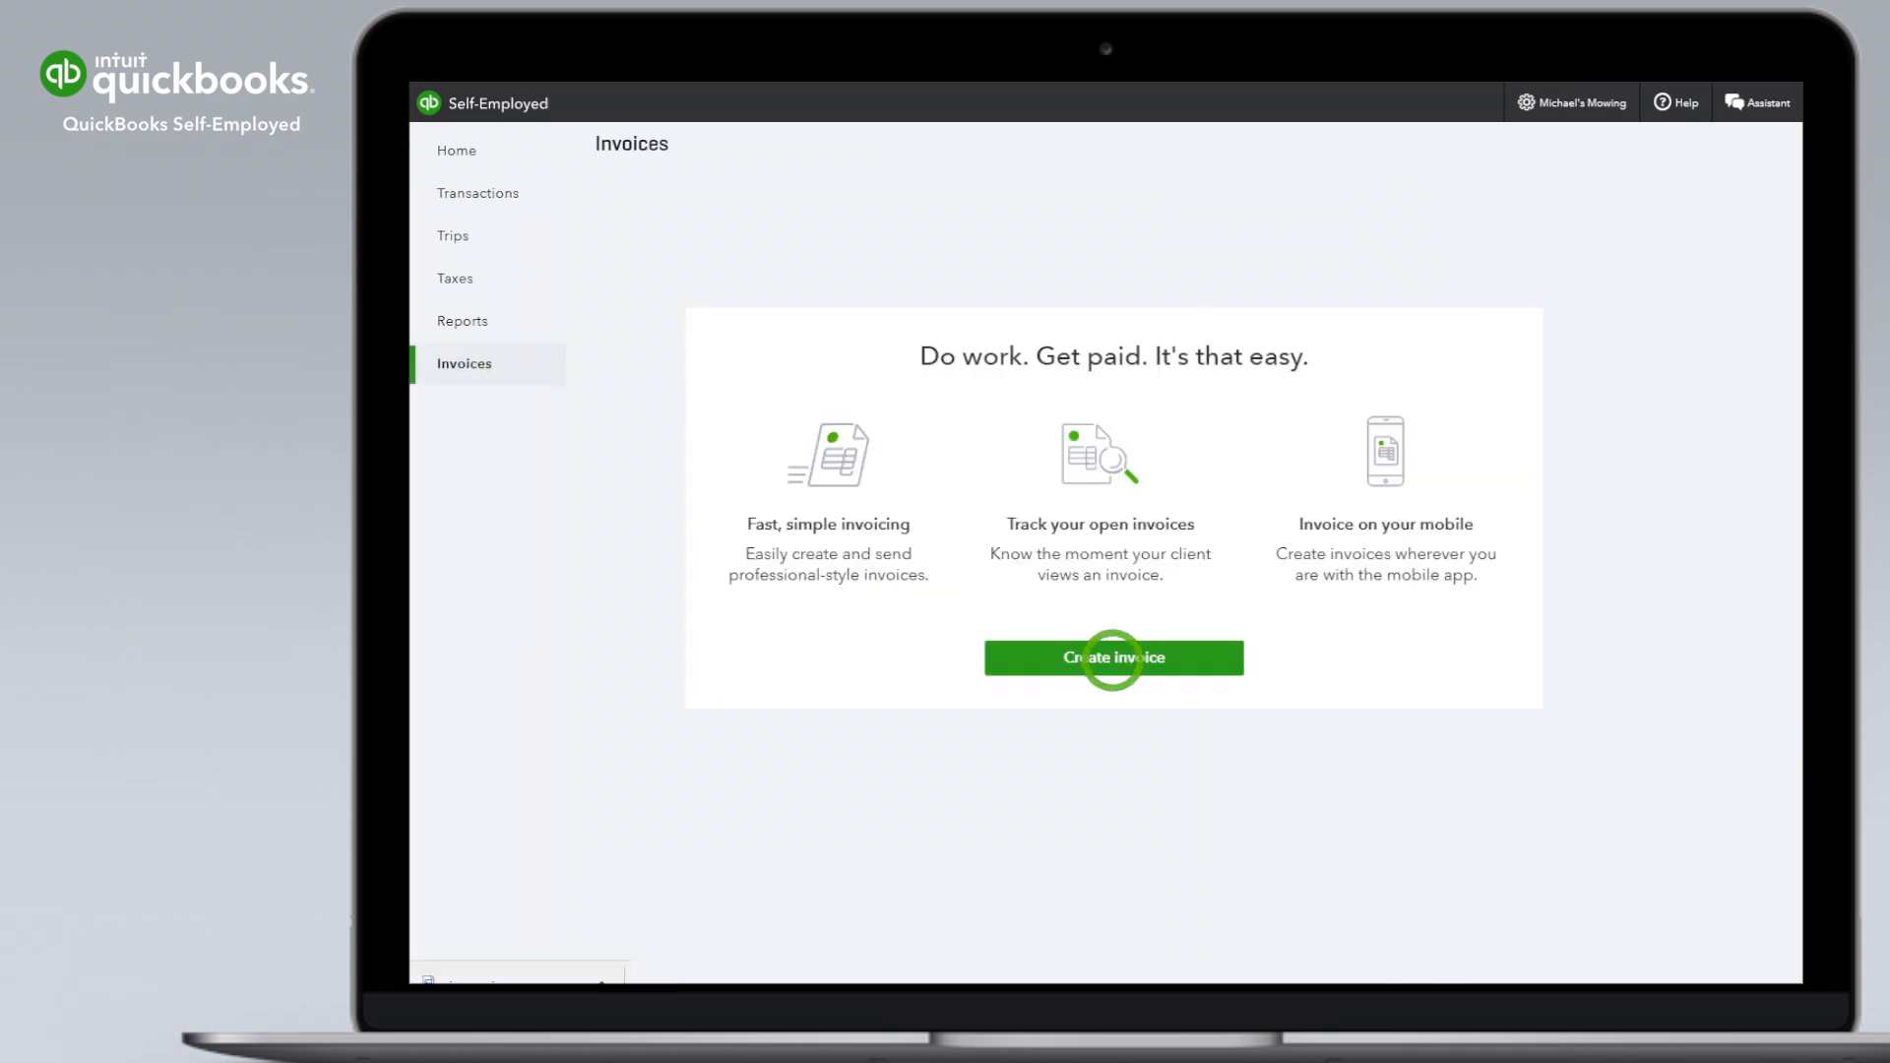
pyautogui.click(1111, 657)
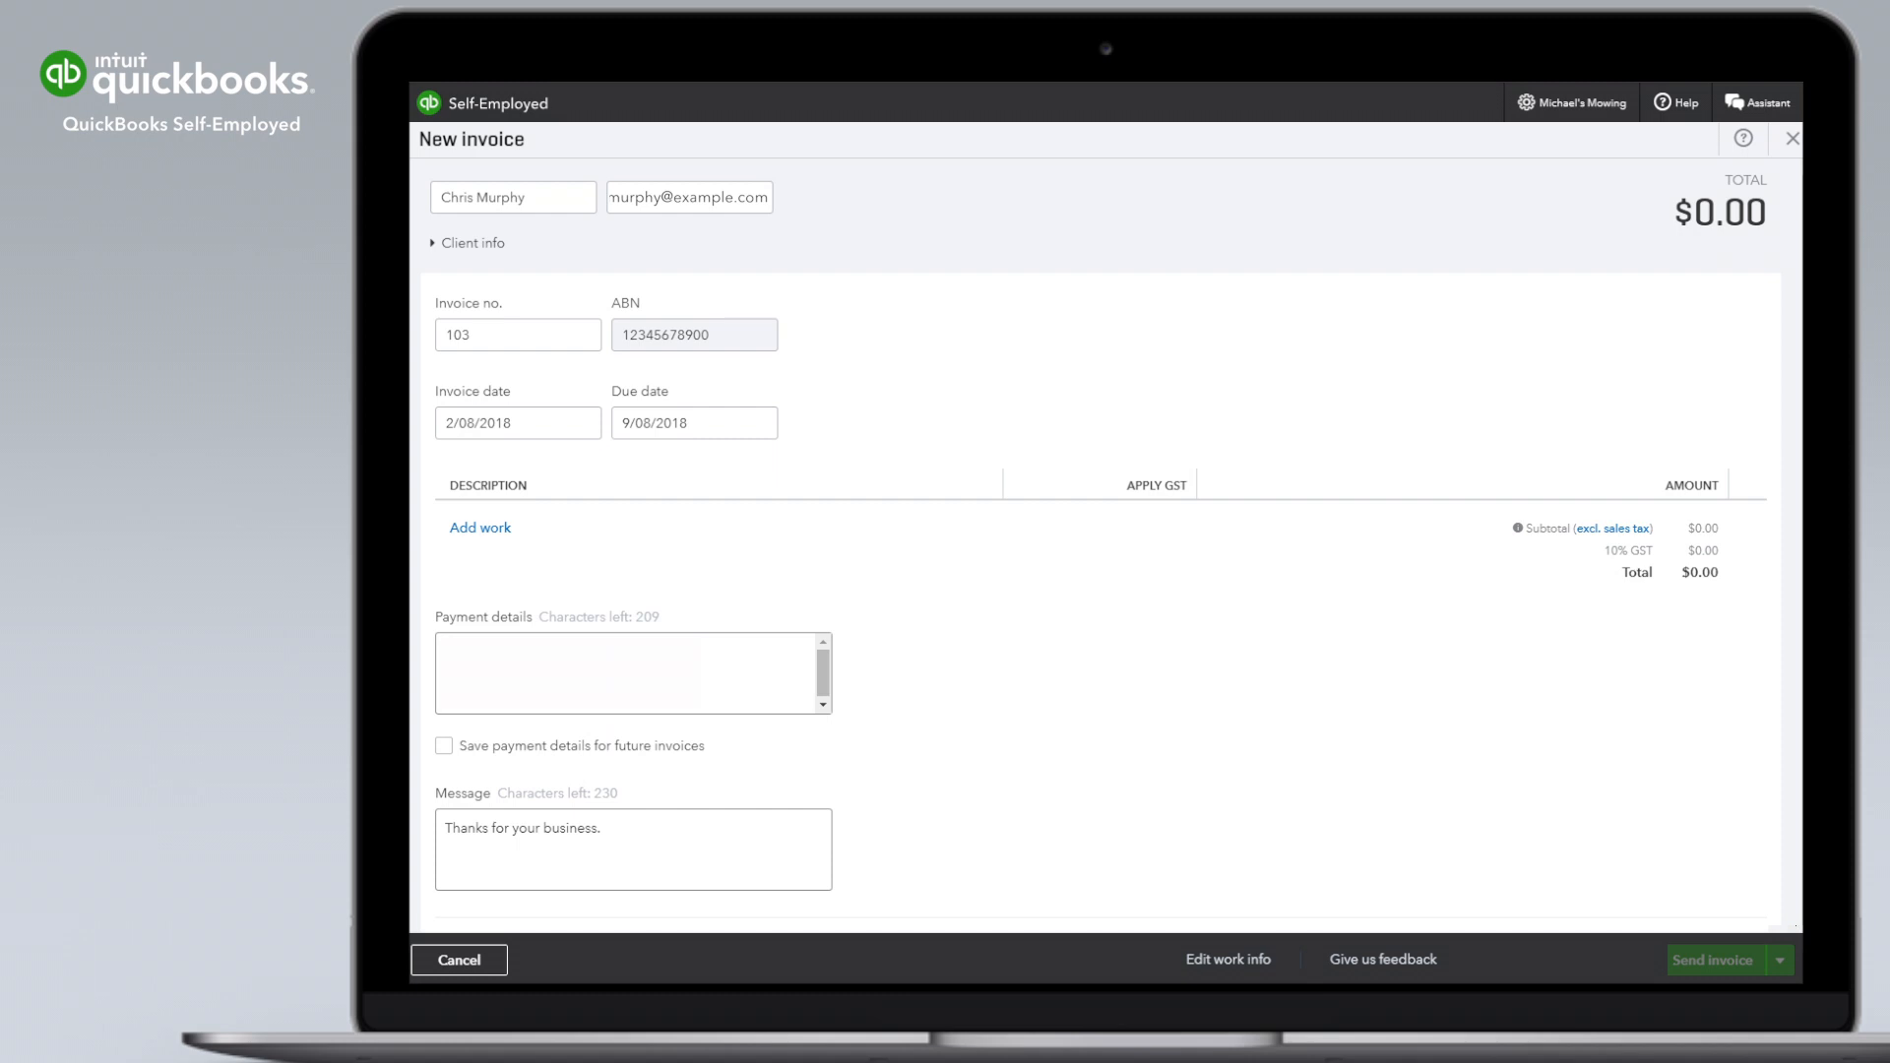
pyautogui.click(479, 527)
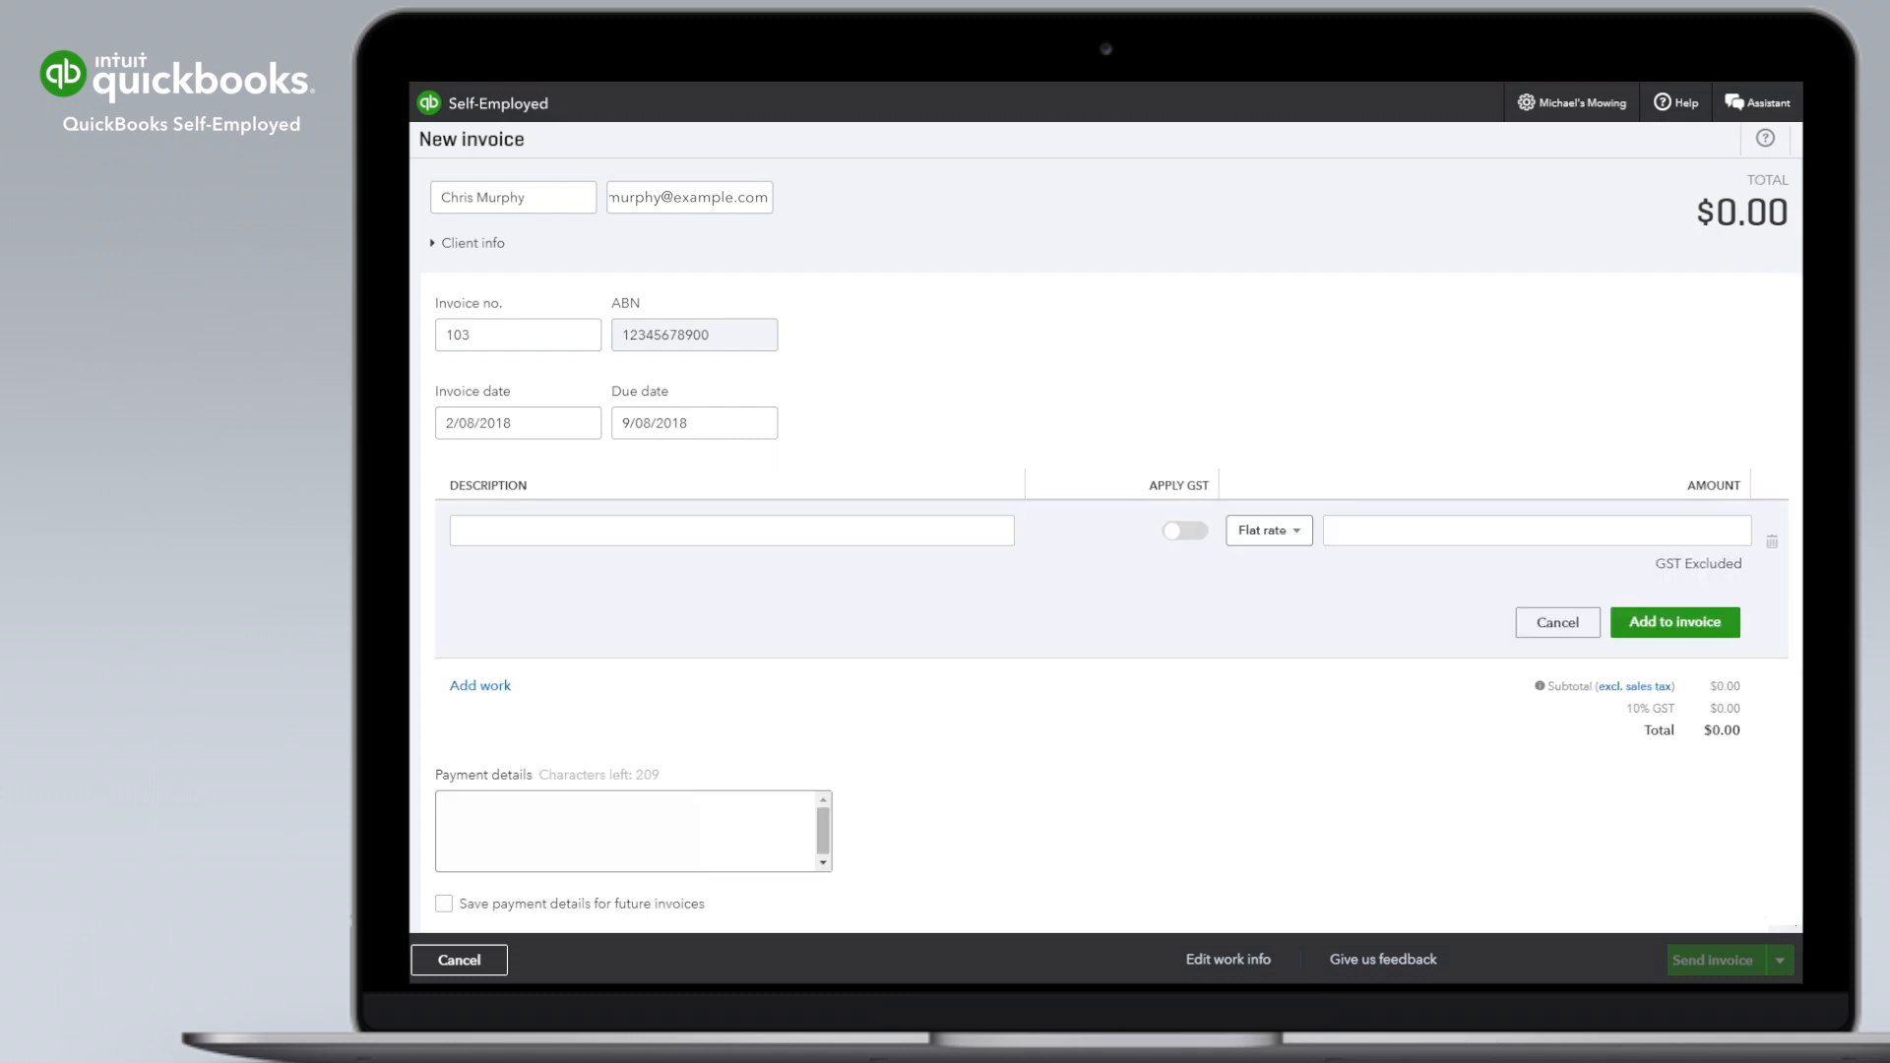
pyautogui.click(1267, 531)
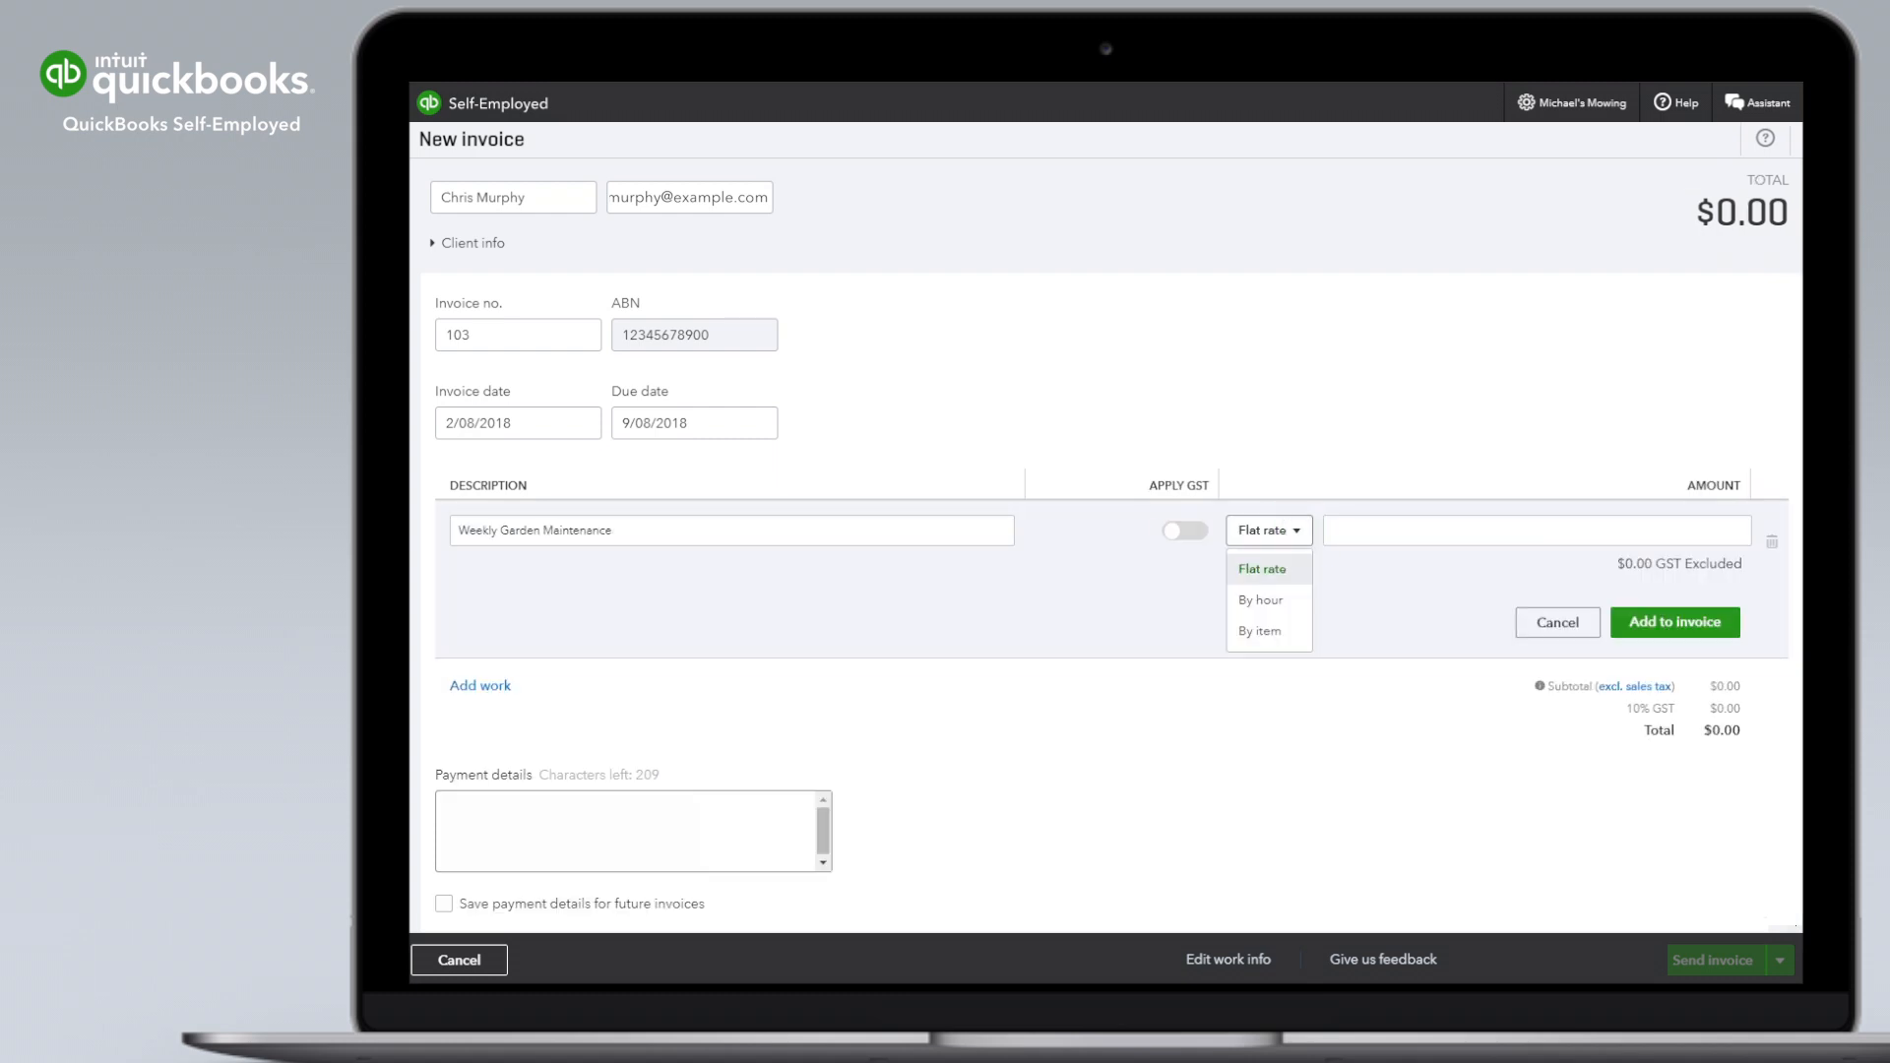
# Step: Add a Weekly Garden Maintenance flat-rate line at $100.00 with GST applied, totalling $110.00
pyautogui.click(1182, 530)
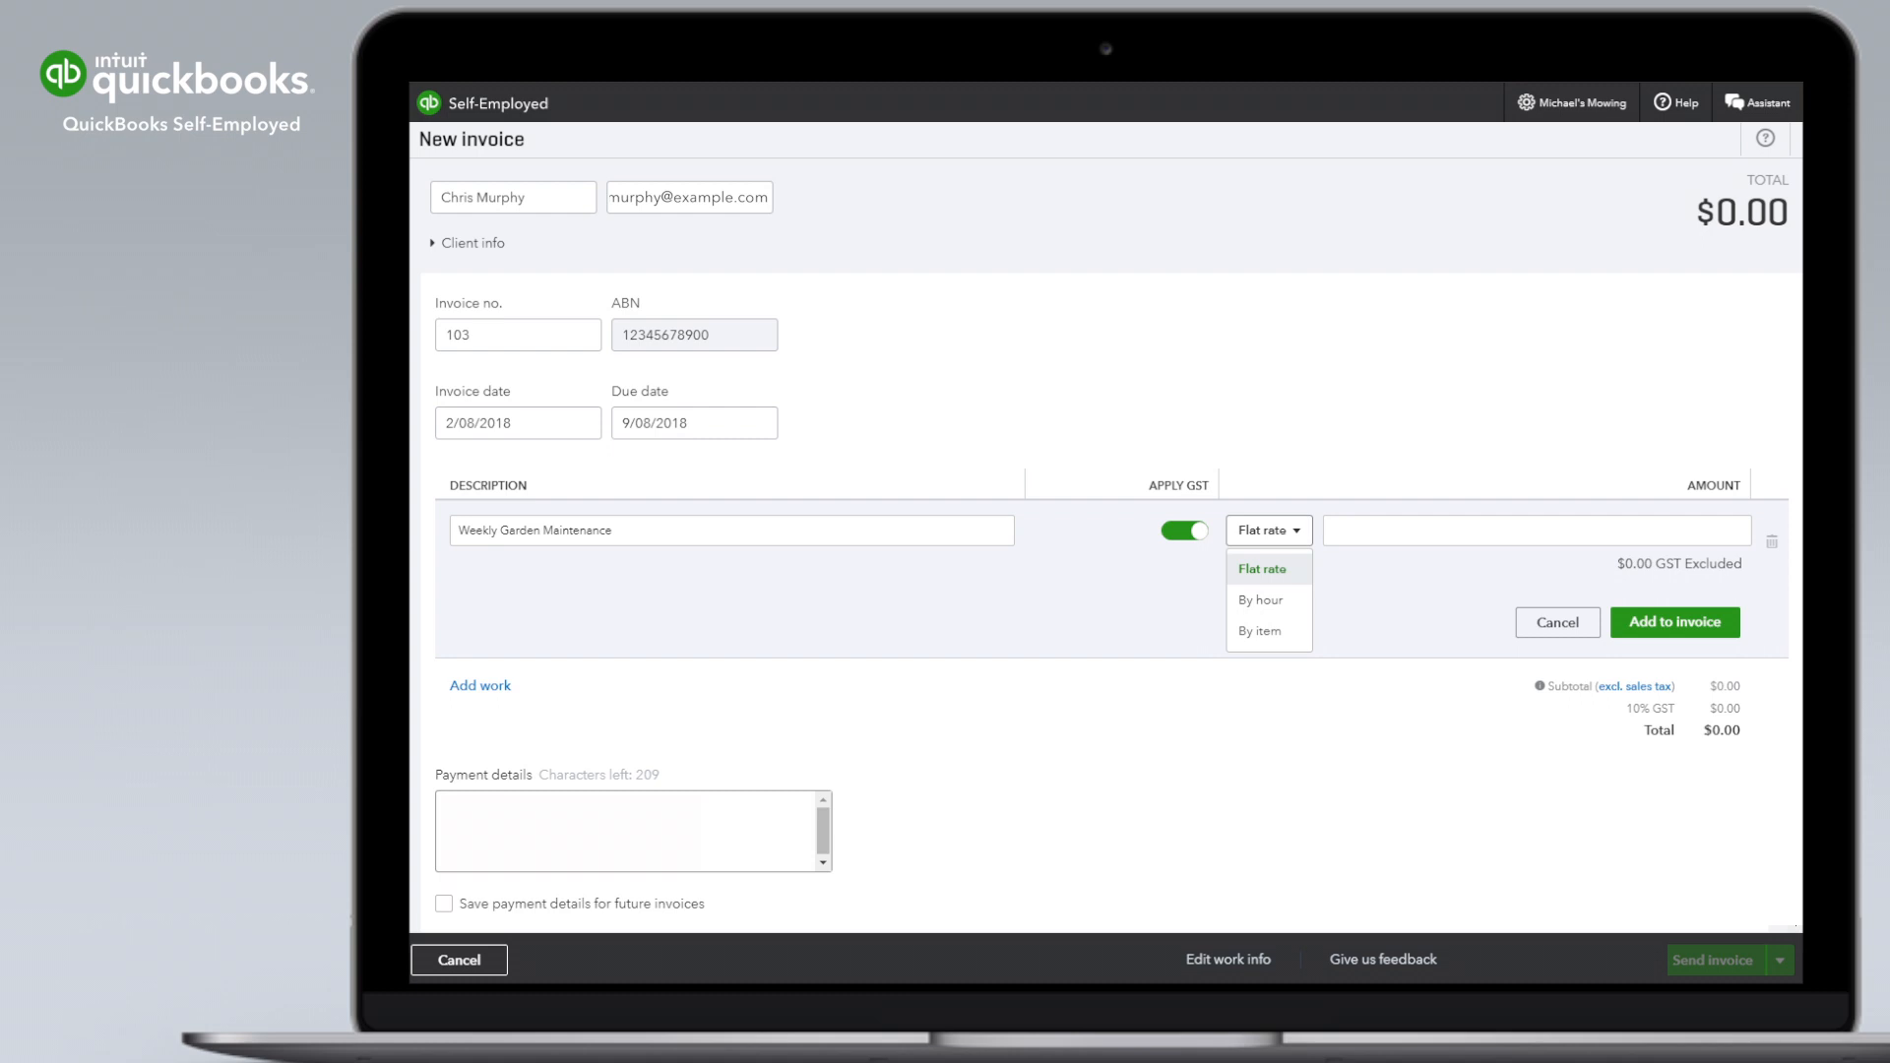
pyautogui.click(1262, 568)
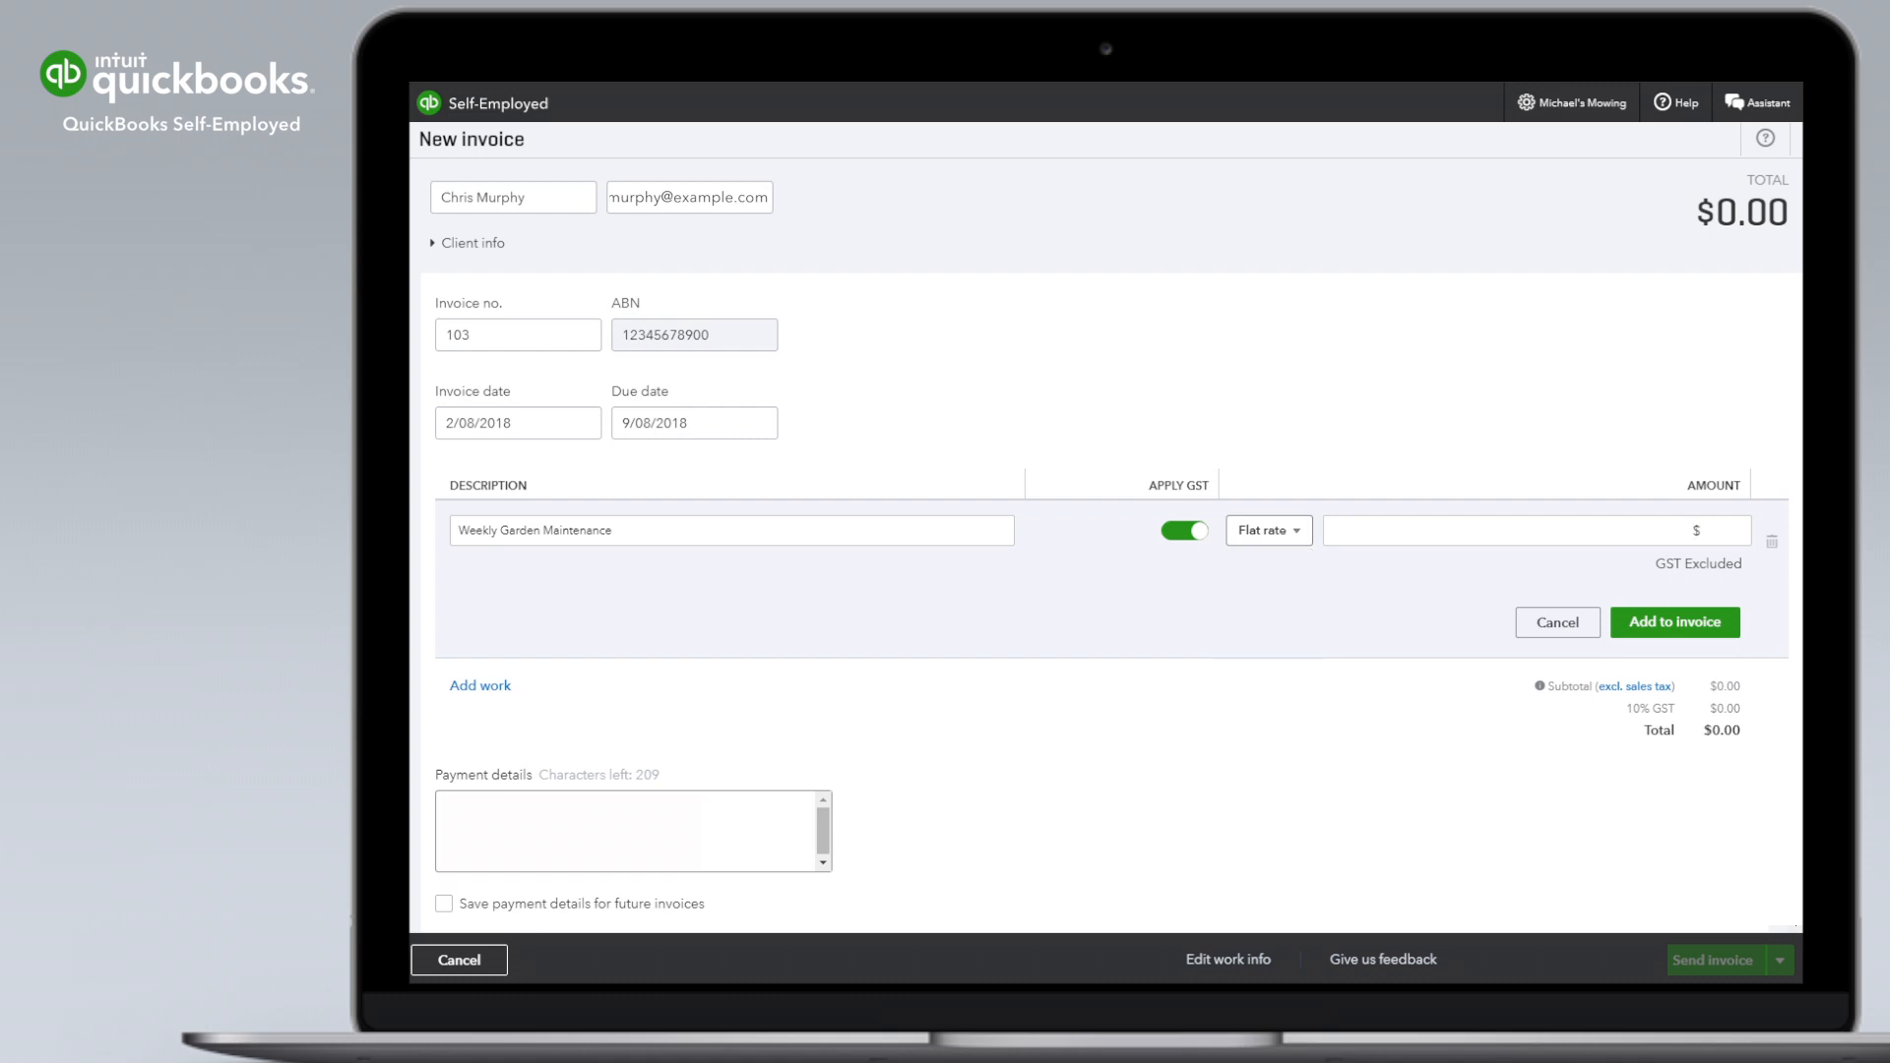
pyautogui.click(1675, 622)
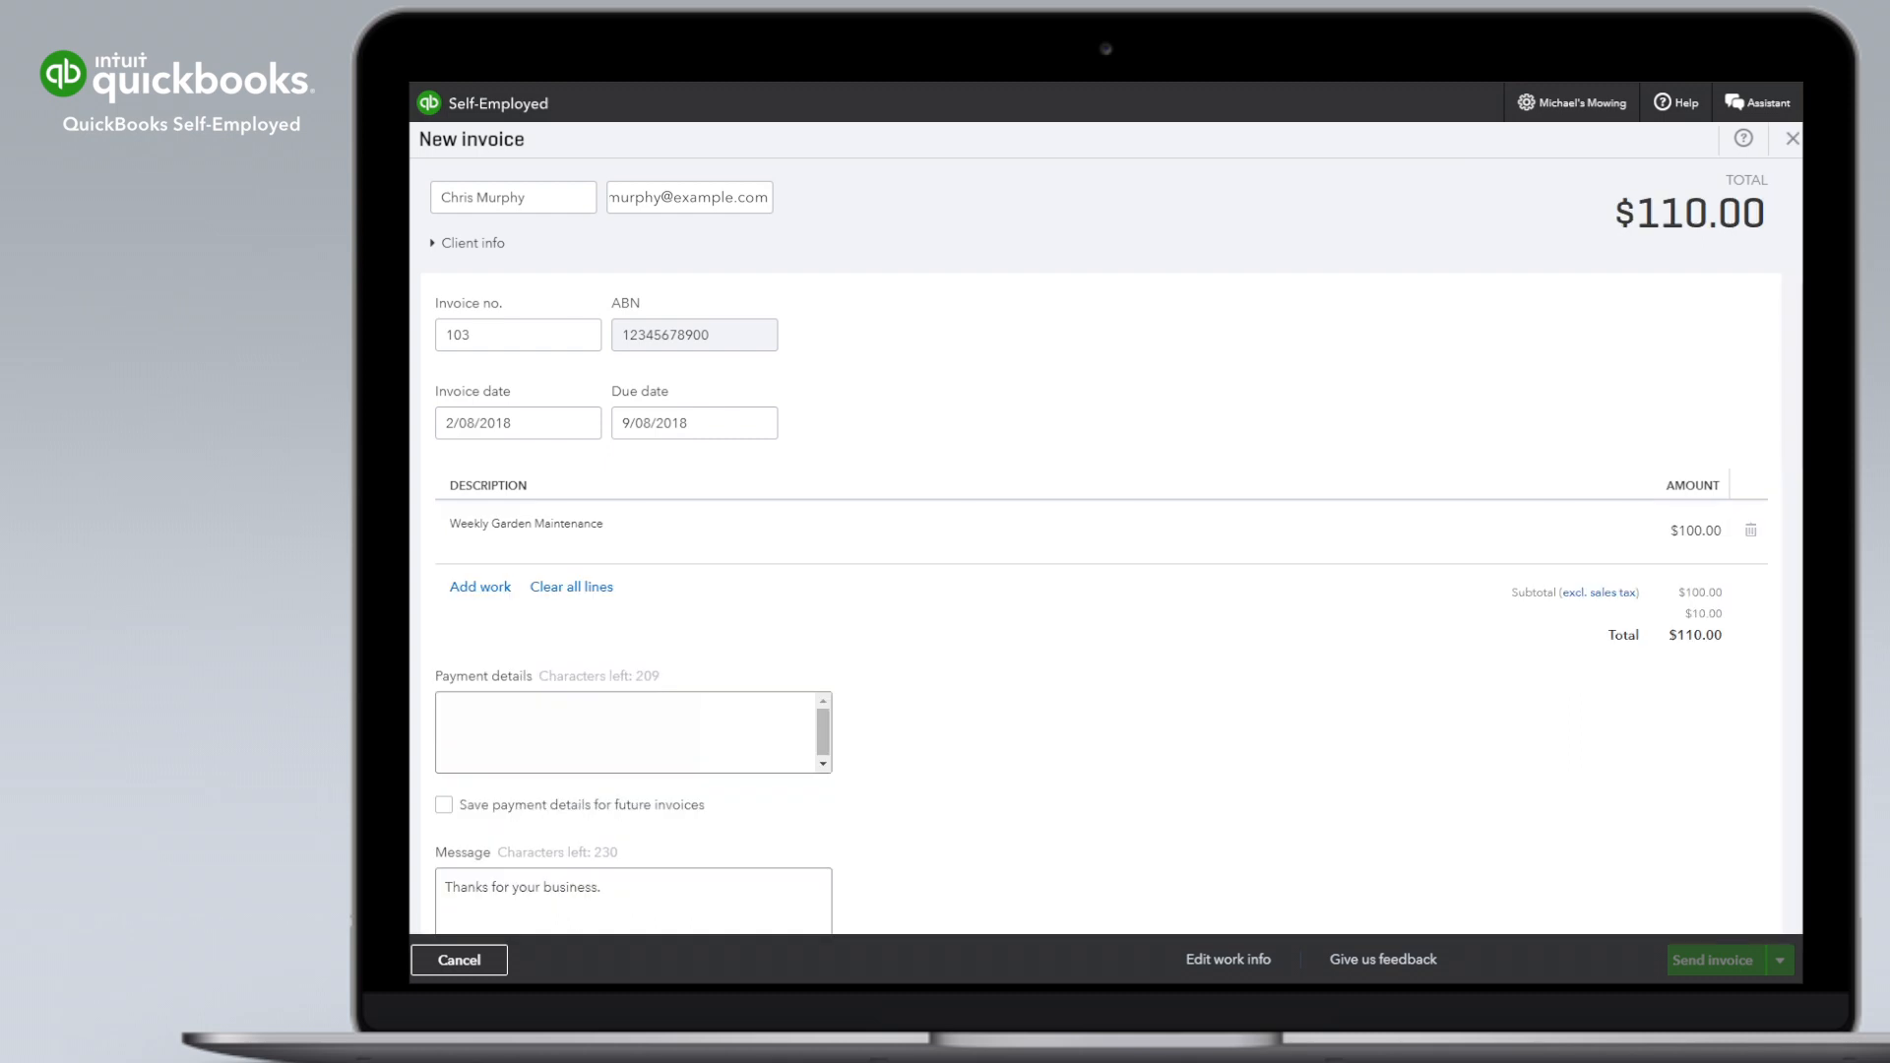
pyautogui.click(479, 587)
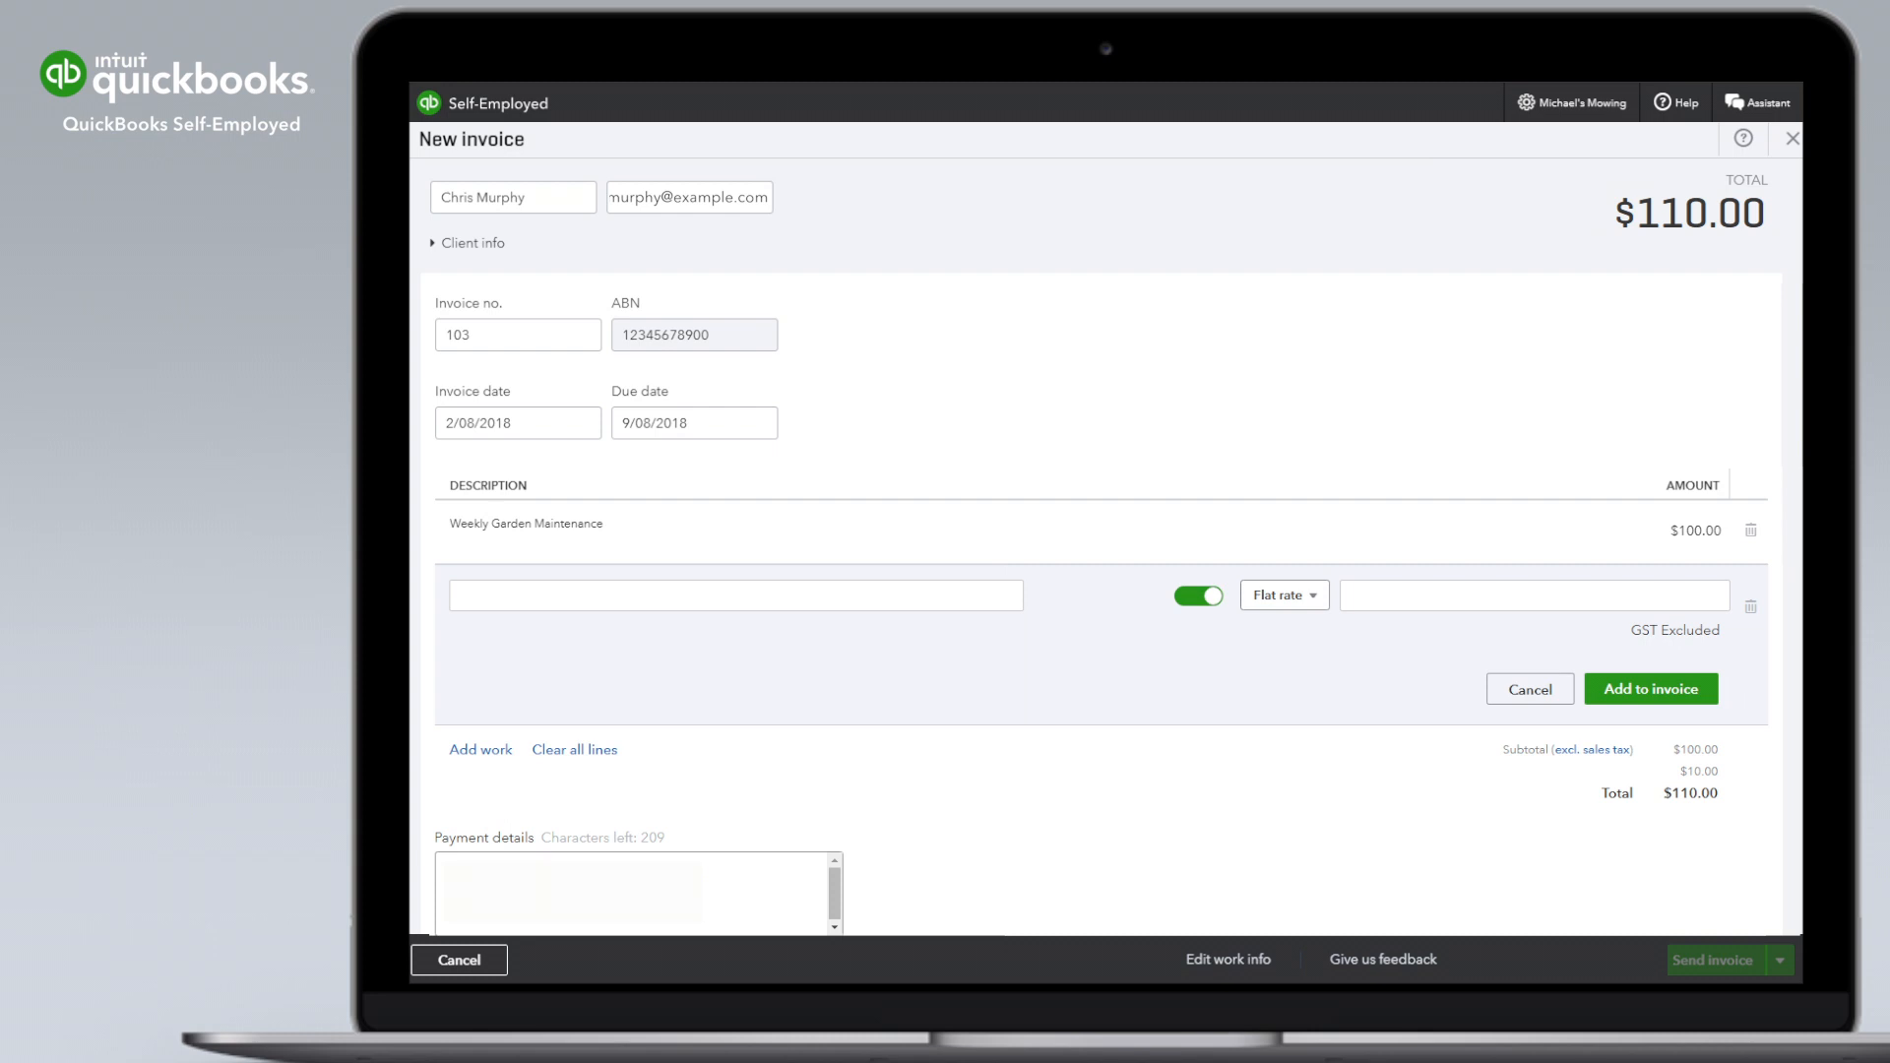
# Step: Confirm the business work info and save bank payment details for future invoices, reaching Invoice #103's email preview
pyautogui.click(1228, 958)
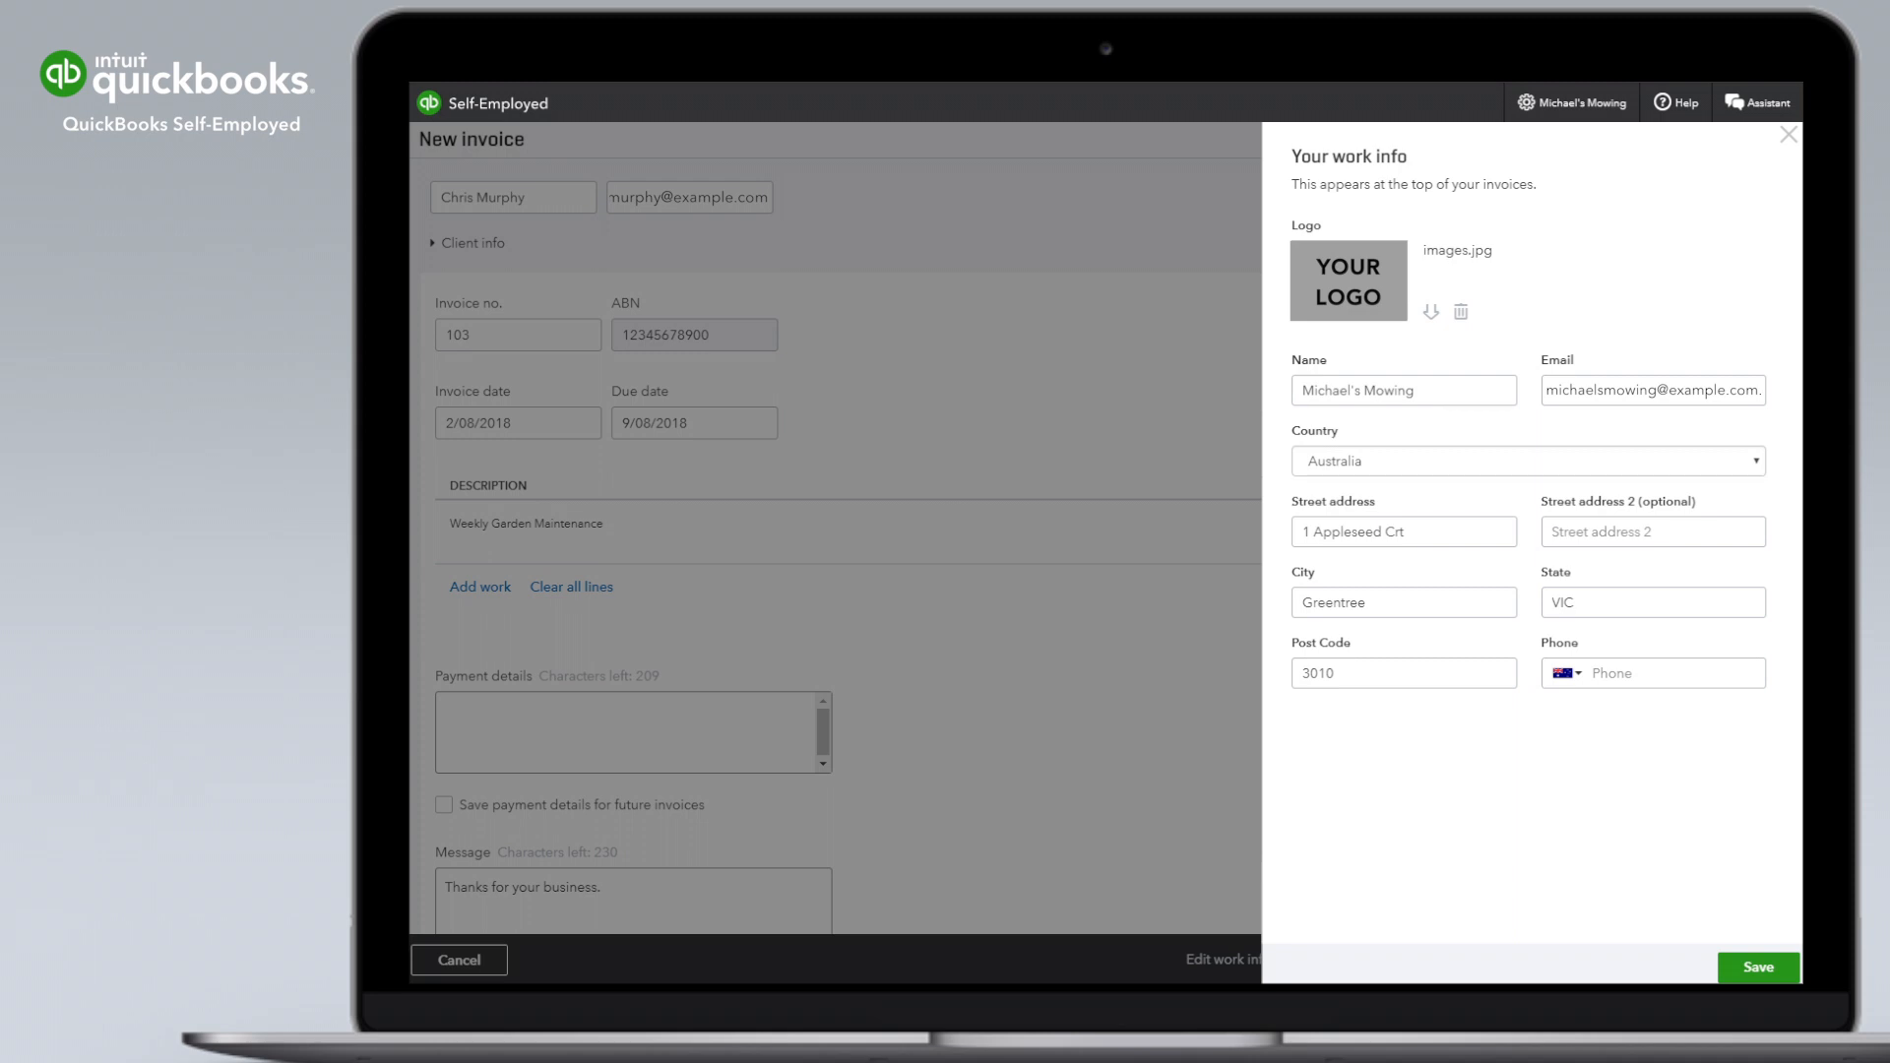
pyautogui.click(1756, 966)
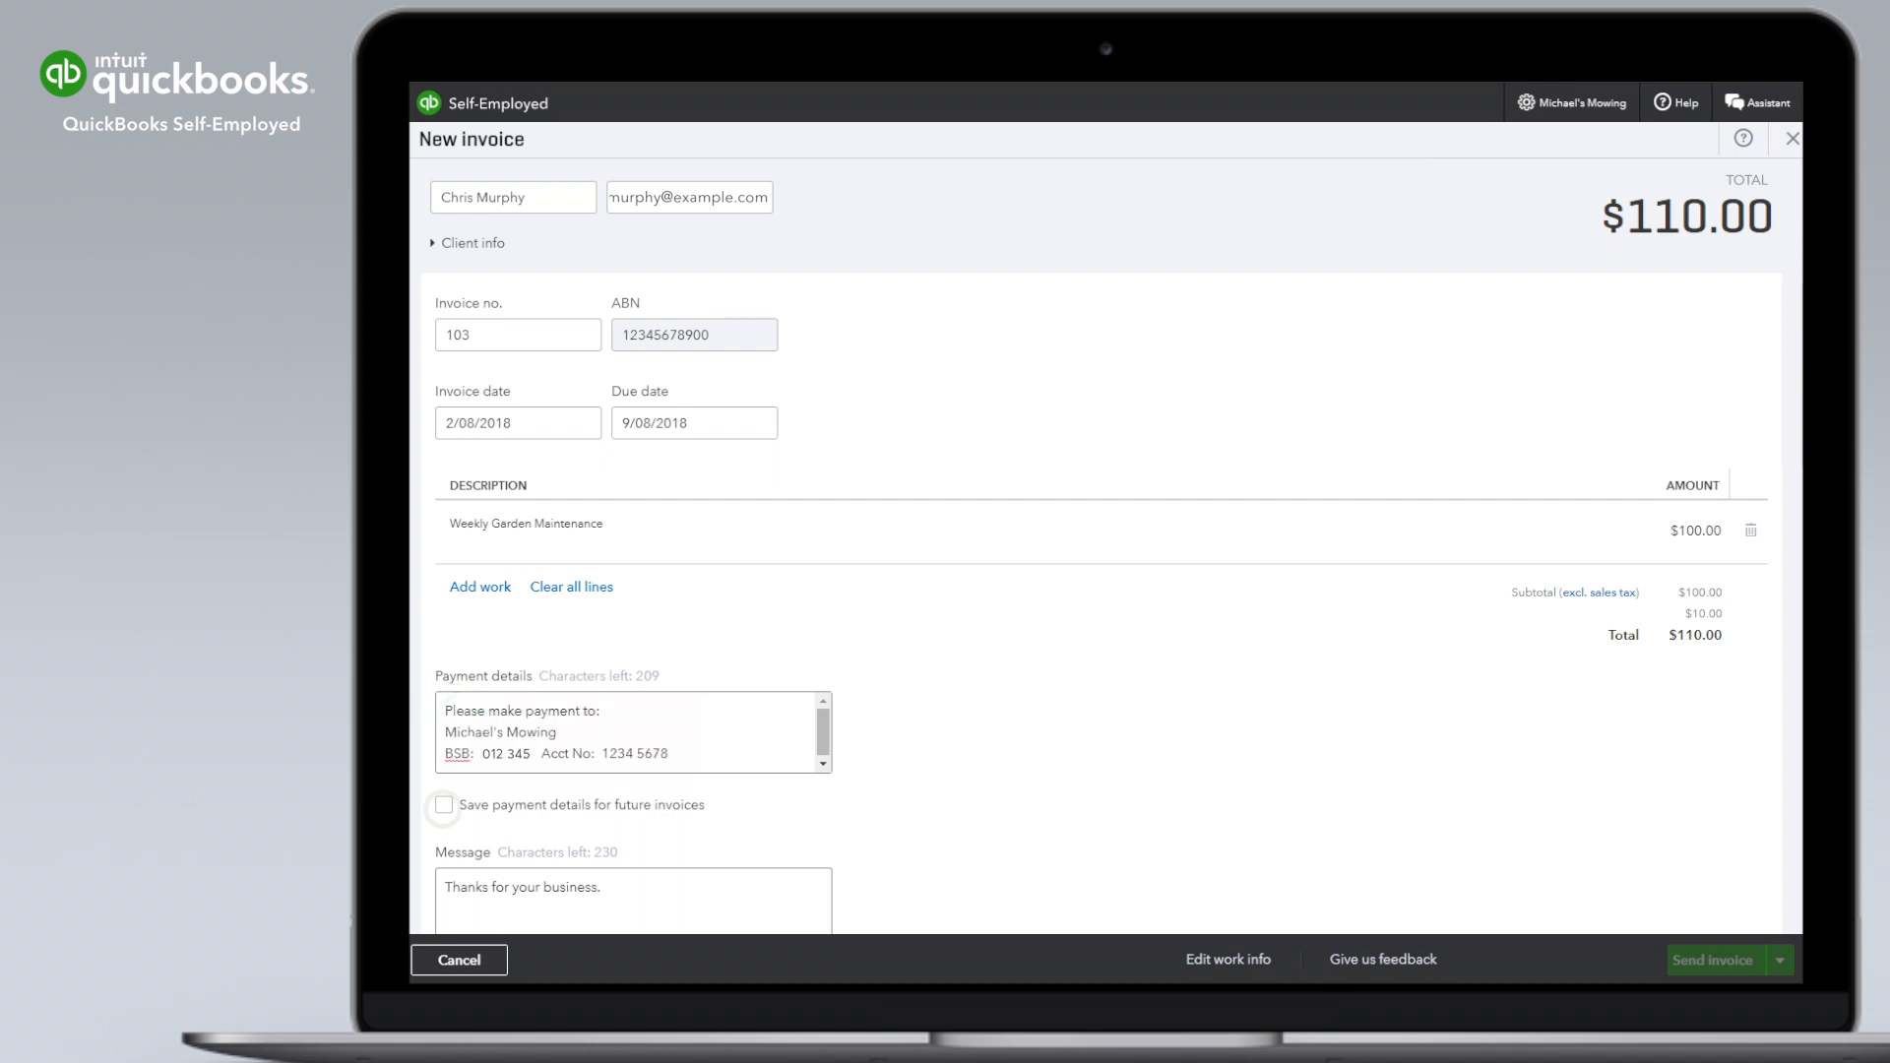
pyautogui.click(1709, 960)
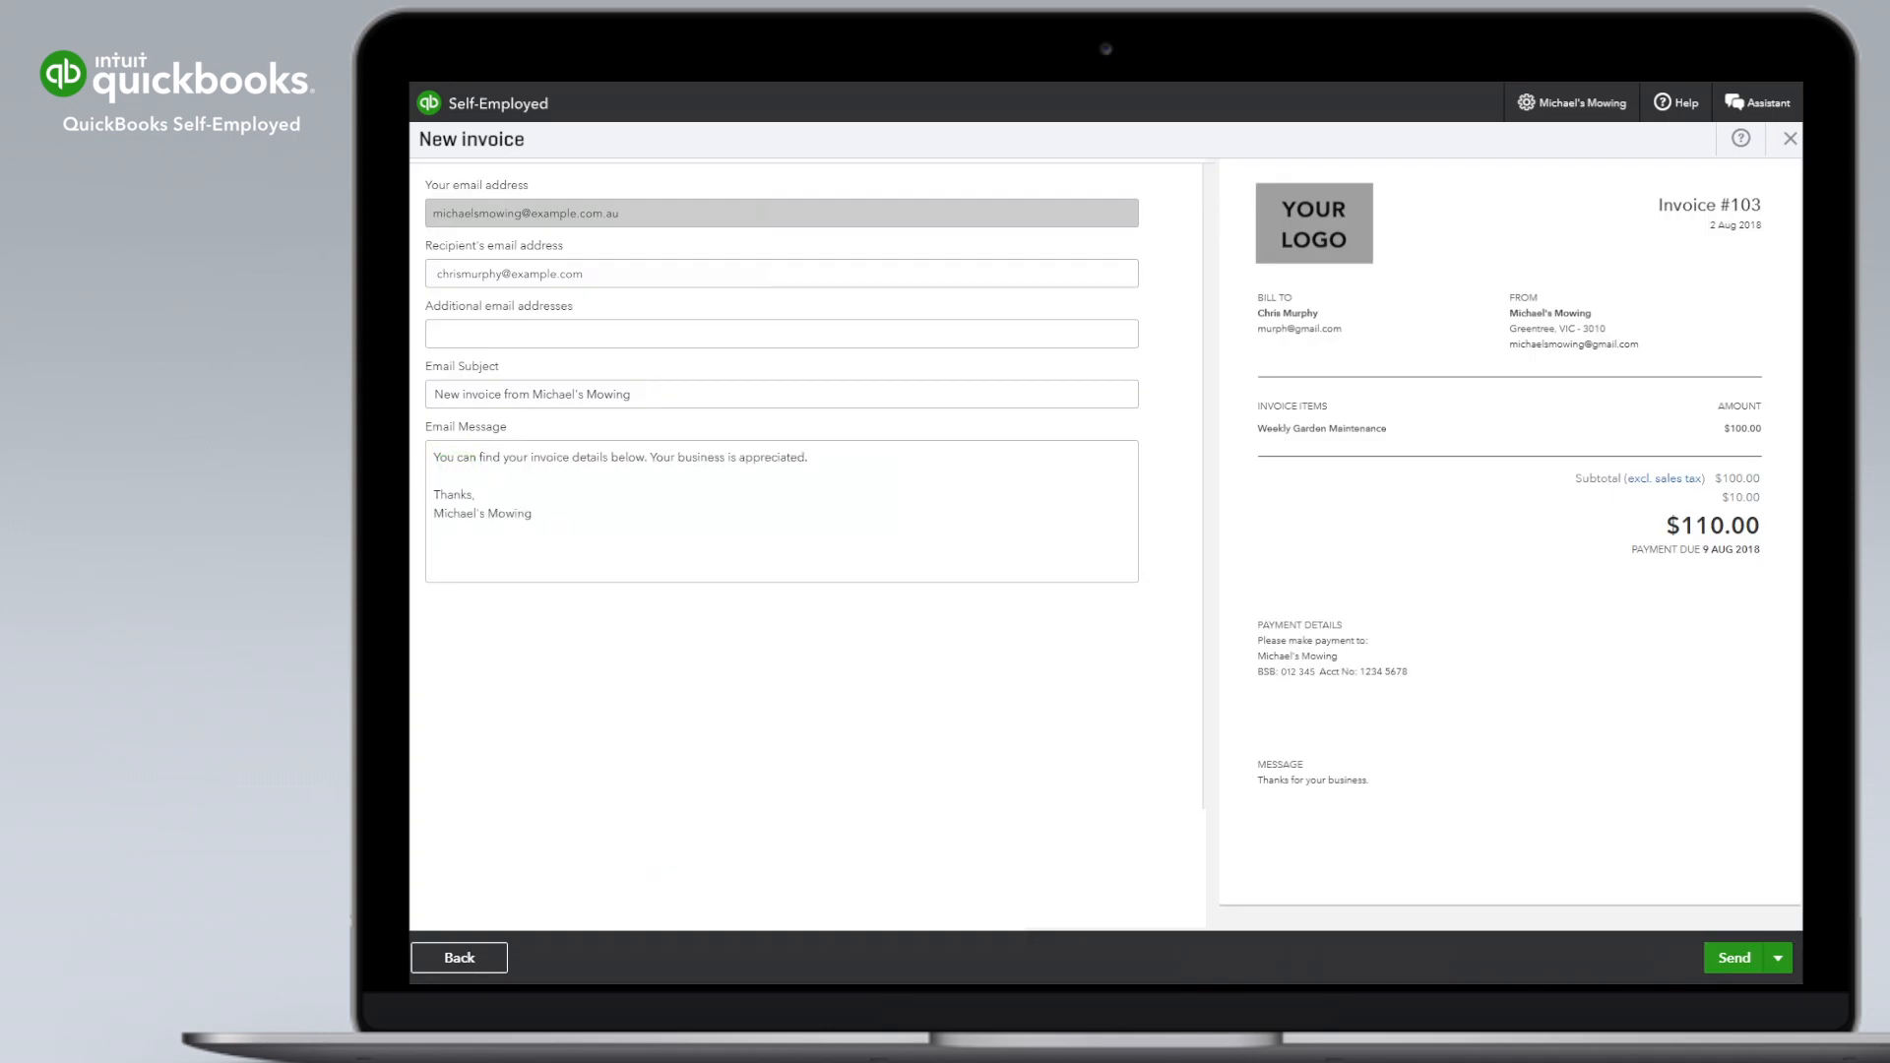
pyautogui.click(1734, 956)
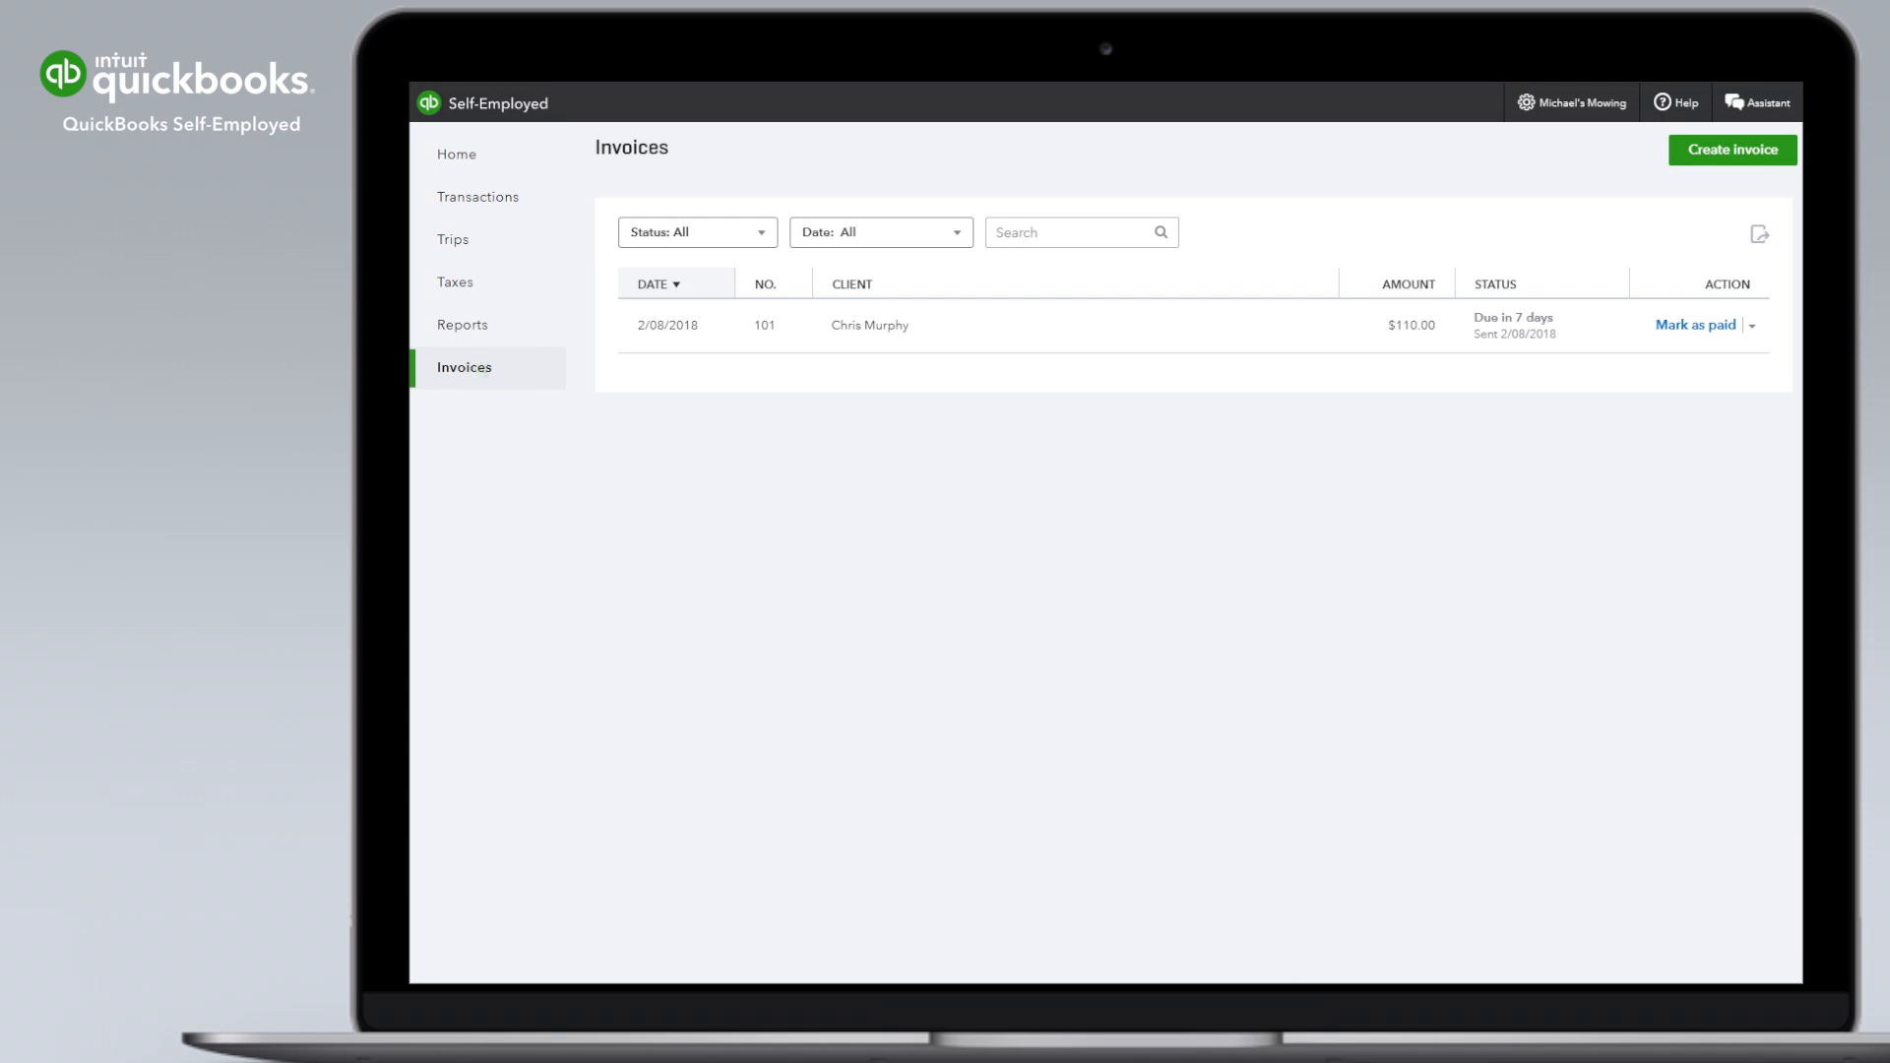
pyautogui.click(1695, 324)
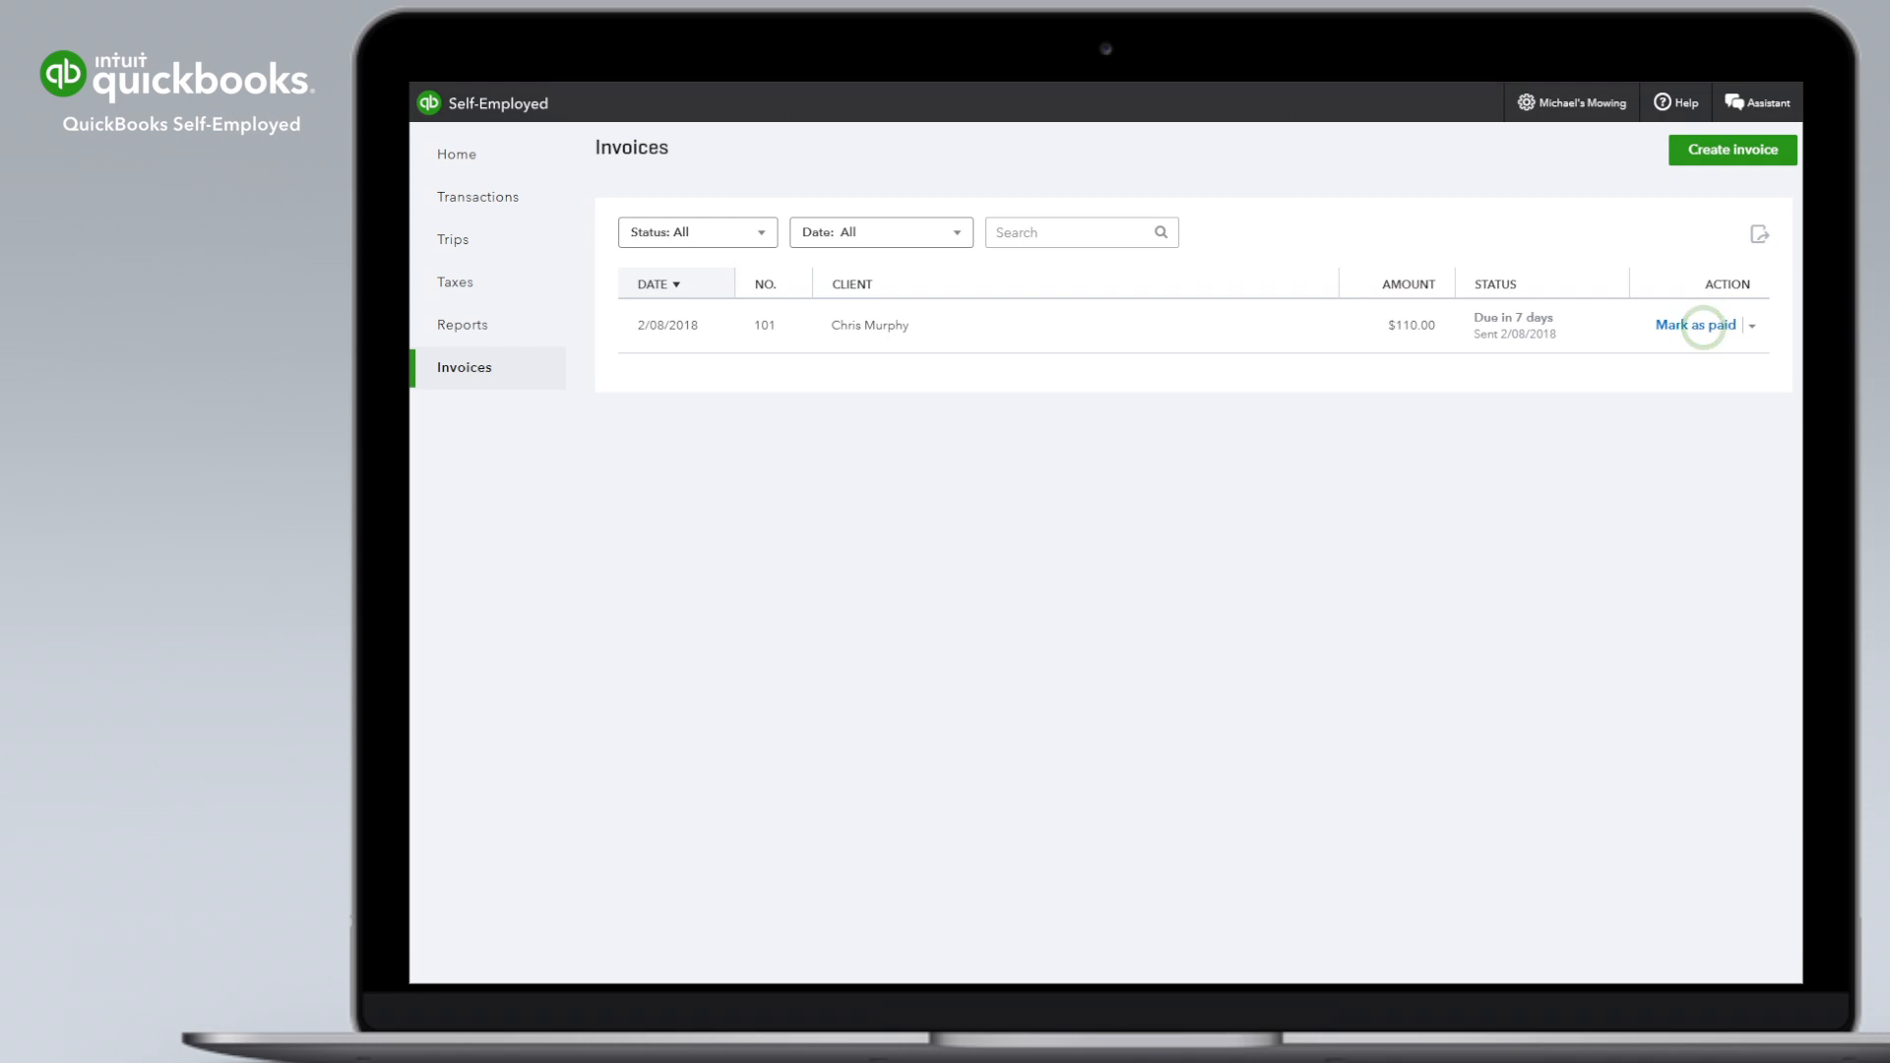